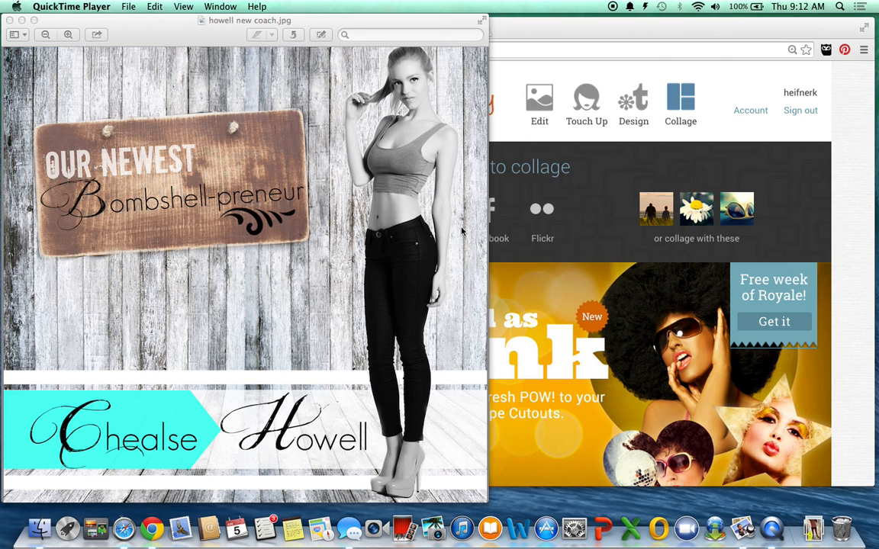
{"action": "mouse_move", "coordinate": [490, 199]}
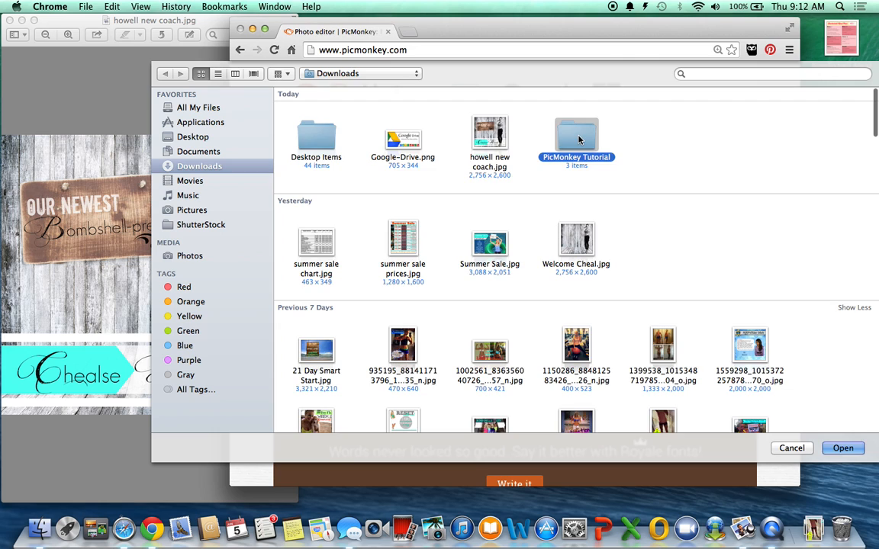
Open the grey wood photo from the tutorial folder and start adding your own overlay.
{"action": "double_click", "coordinate": [576, 136]}
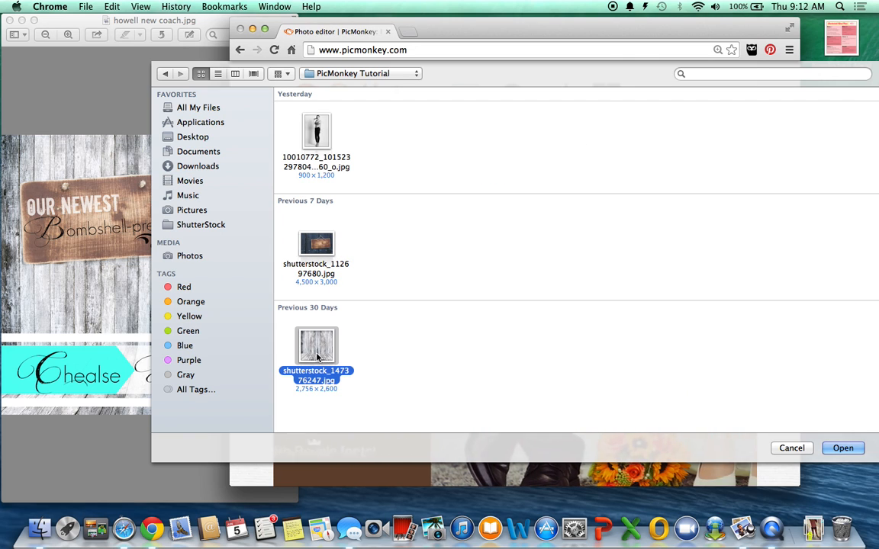
{"action": "left_click", "coordinate": [843, 447]}
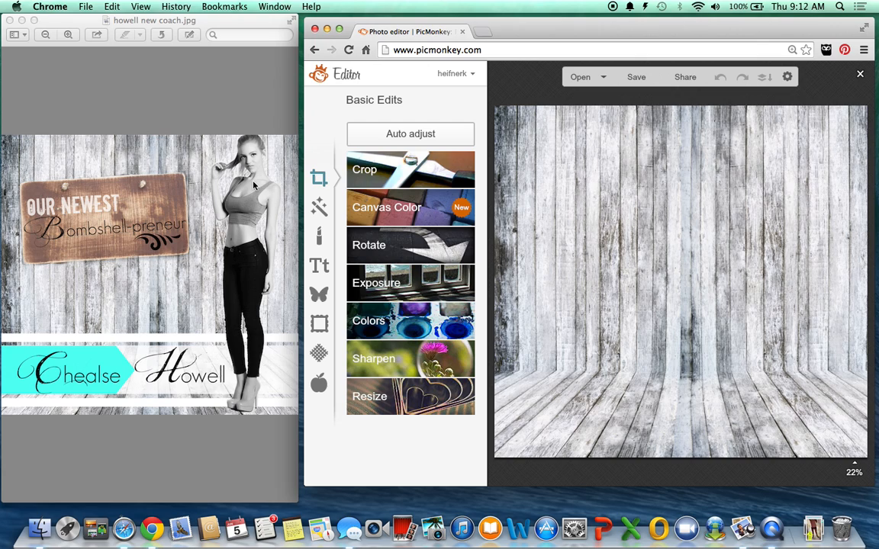
{"action": "mouse_move", "coordinate": [340, 228]}
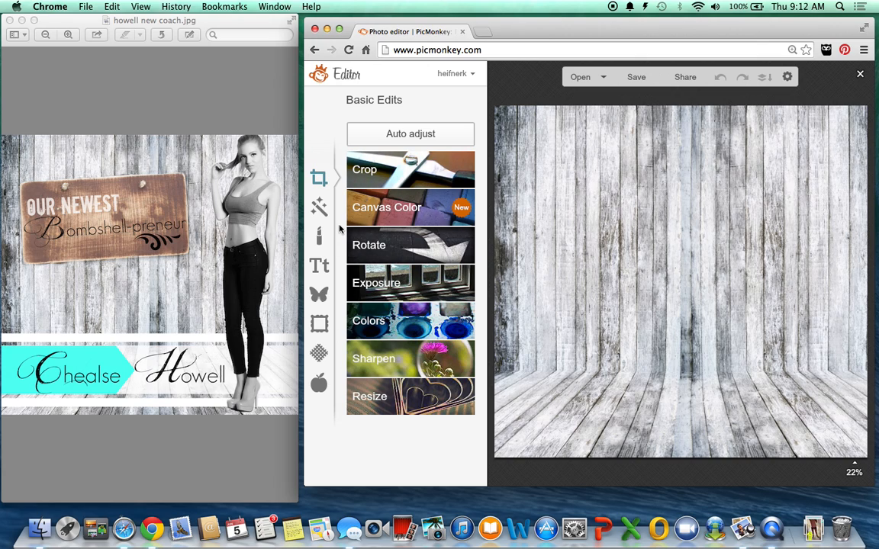
{"action": "left_click", "coordinate": [319, 295]}
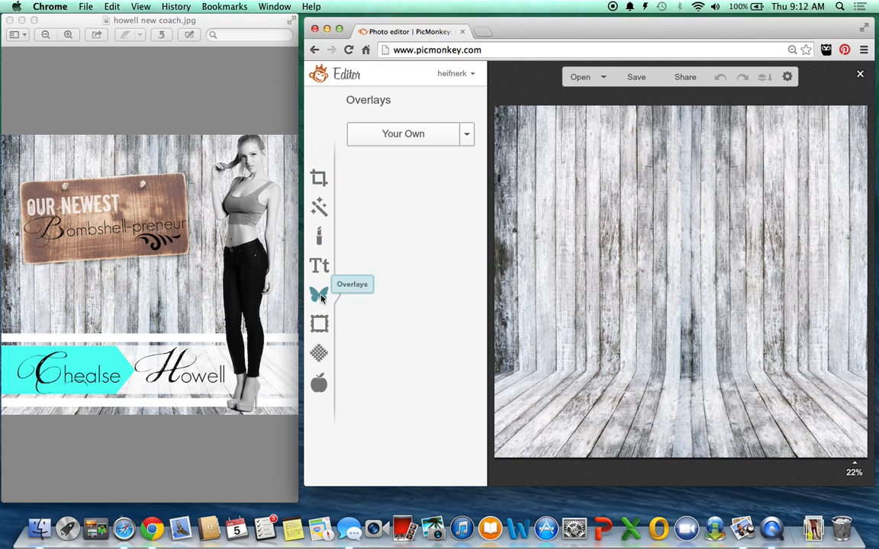
{"action": "mouse_move", "coordinate": [360, 340]}
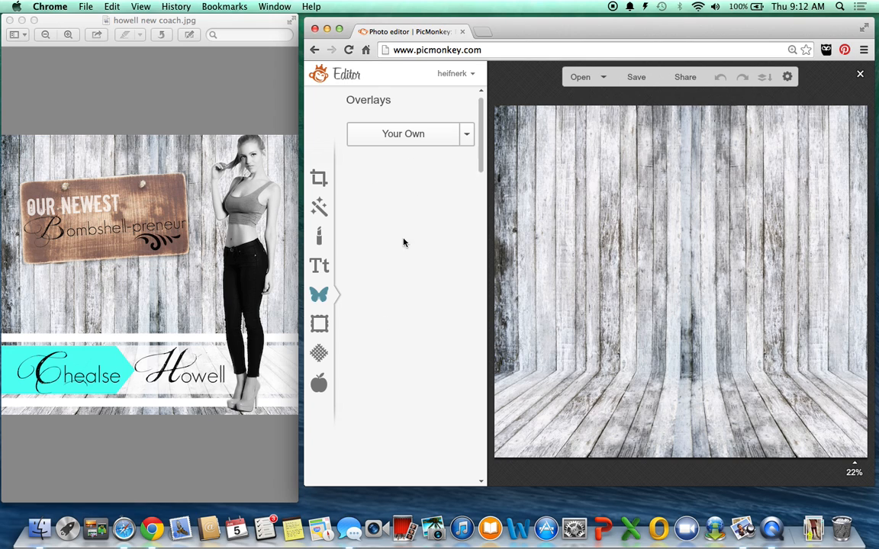
{"action": "left_click", "coordinate": [466, 133]}
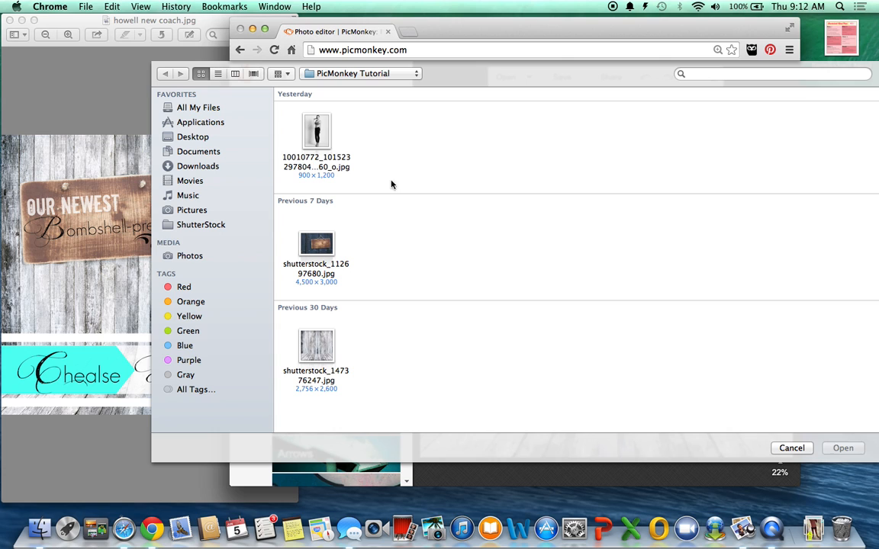
Add the black-and-white woman's photo as an overlay on the wood background.
{"action": "left_click", "coordinate": [317, 131]}
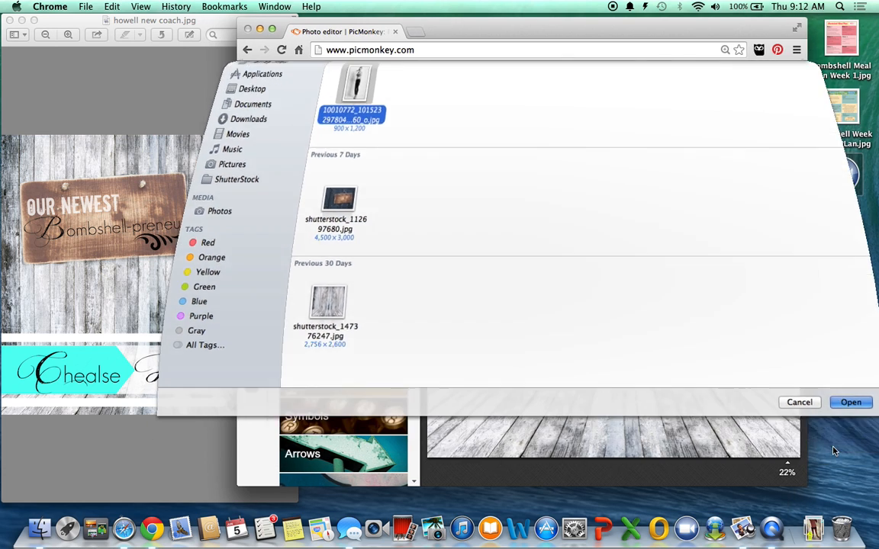
{"action": "left_click", "coordinate": [855, 402]}
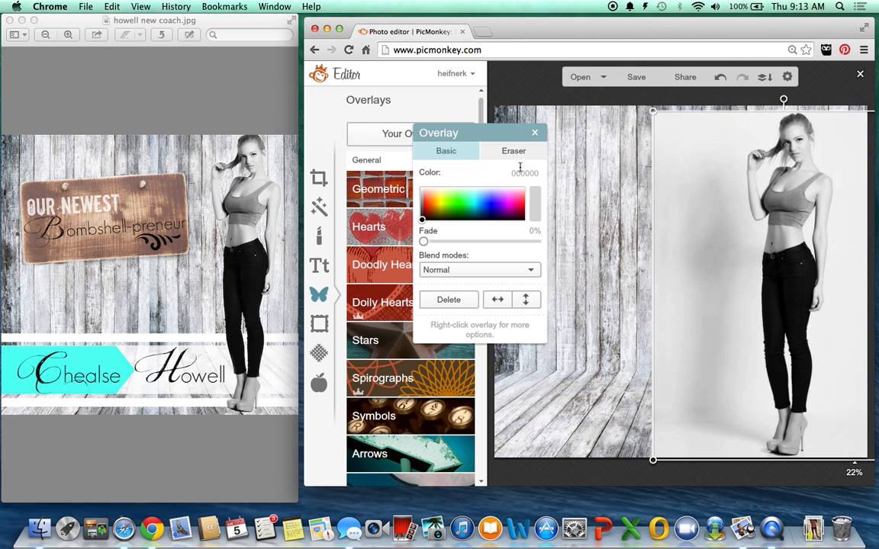
Erase the white backdrop around the woman with a large, fully hard eraser.
{"action": "left_click", "coordinate": [513, 150]}
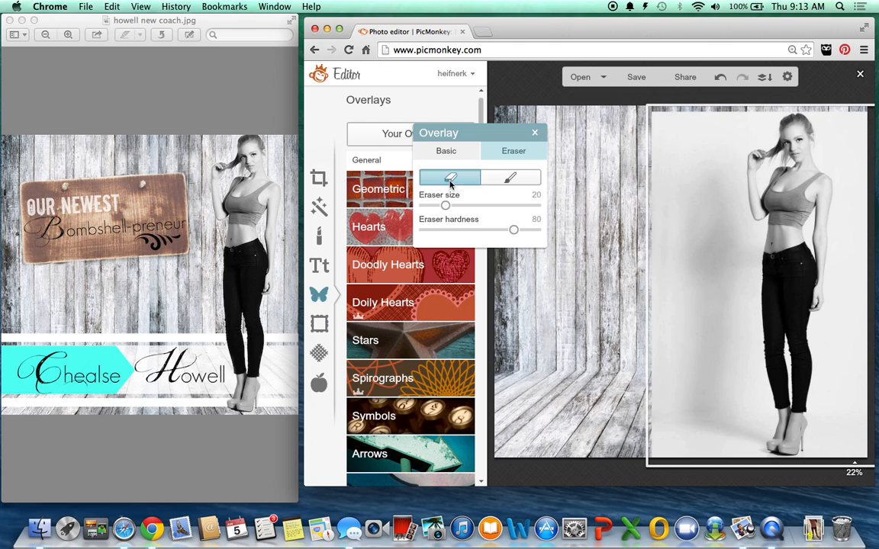
{"action": "left_click_drag", "start_coordinate": [447, 206], "coordinate": [519, 206]}
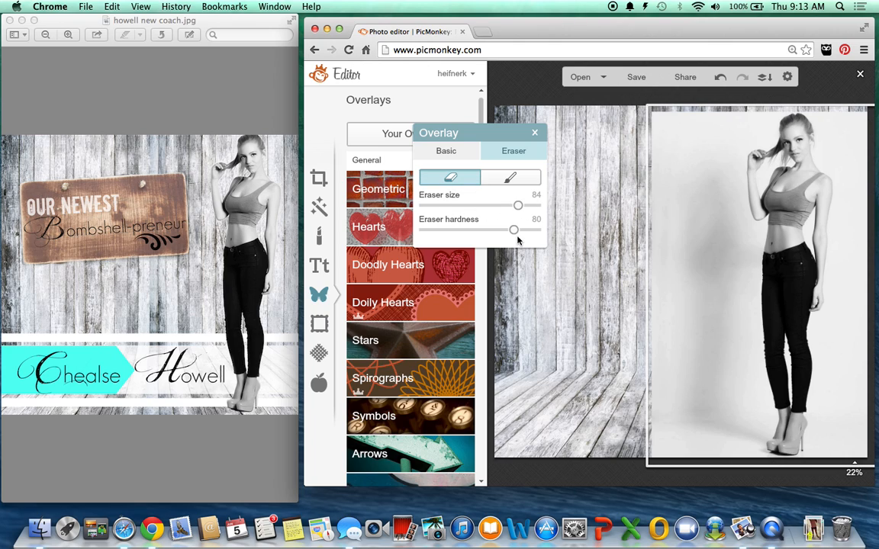
{"action": "left_click_drag", "start_coordinate": [513, 229], "coordinate": [538, 229]}
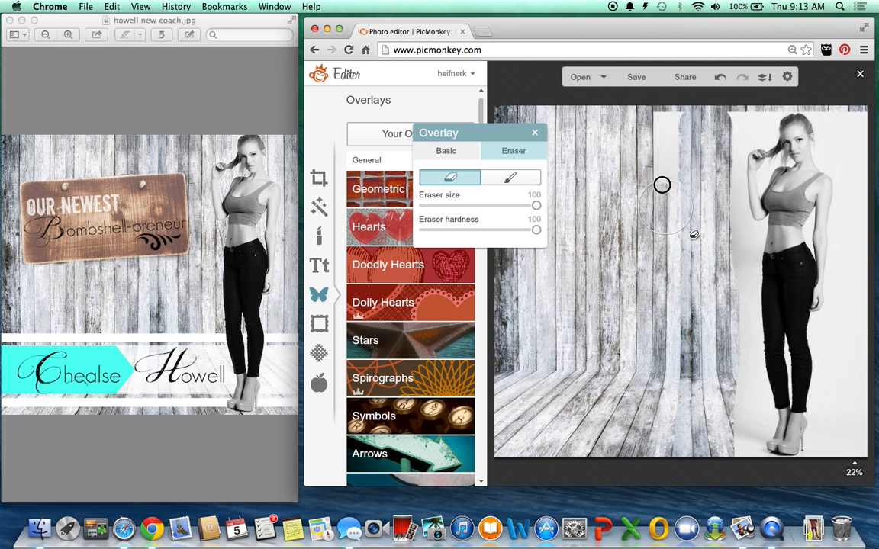
{"action": "left_click_drag", "start_coordinate": [662, 185], "coordinate": [728, 120]}
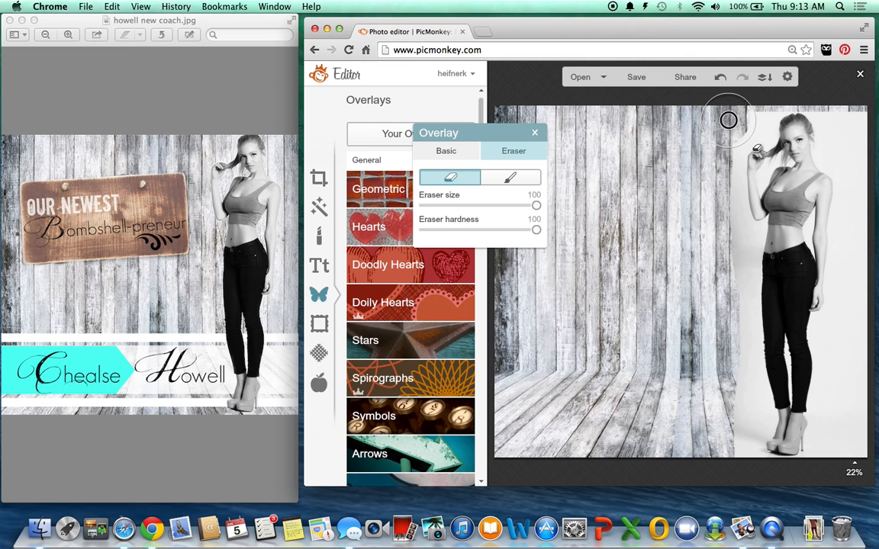
{"action": "left_click_drag", "start_coordinate": [728, 120], "coordinate": [729, 257]}
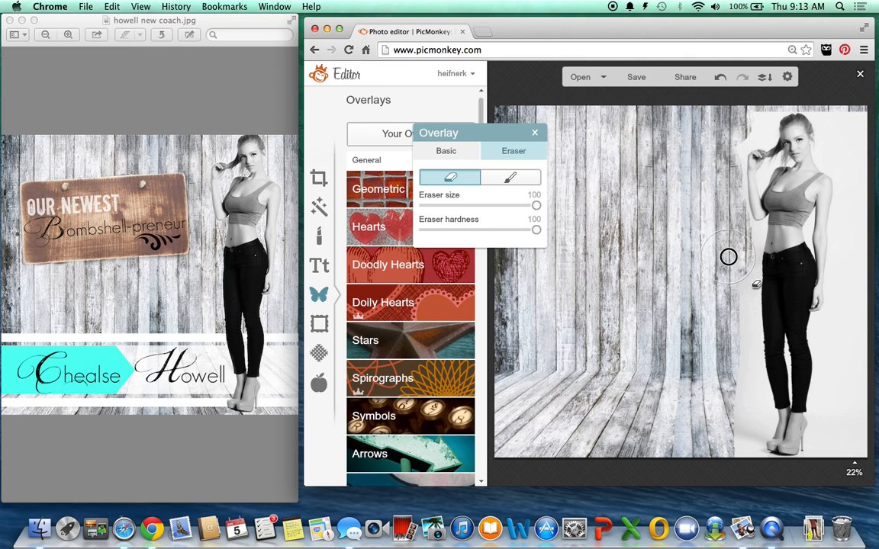
{"action": "left_click_drag", "start_coordinate": [728, 257], "coordinate": [733, 420]}
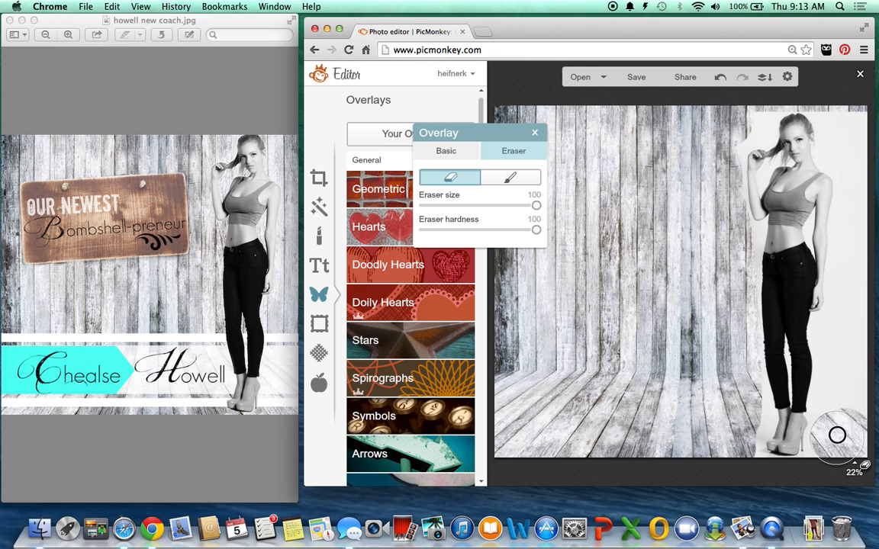
{"action": "mouse_move", "coordinate": [861, 250]}
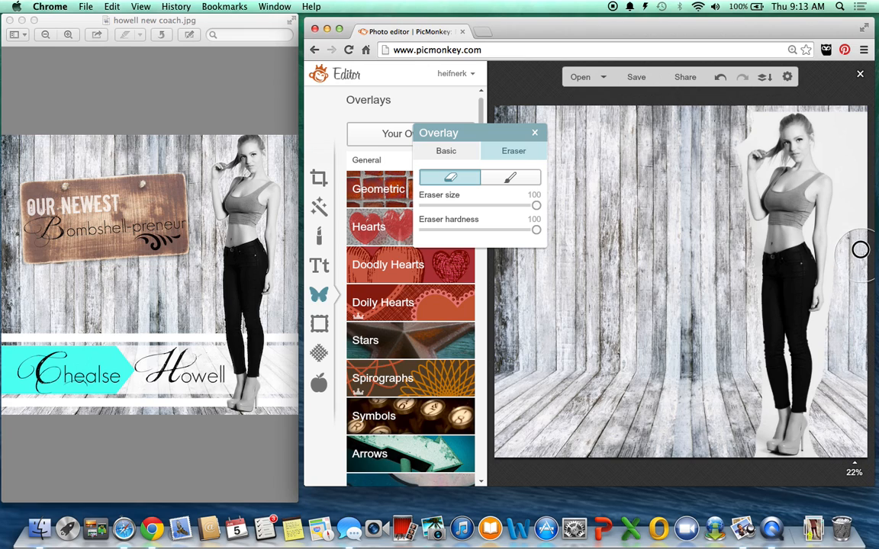
{"action": "mouse_move", "coordinate": [845, 145]}
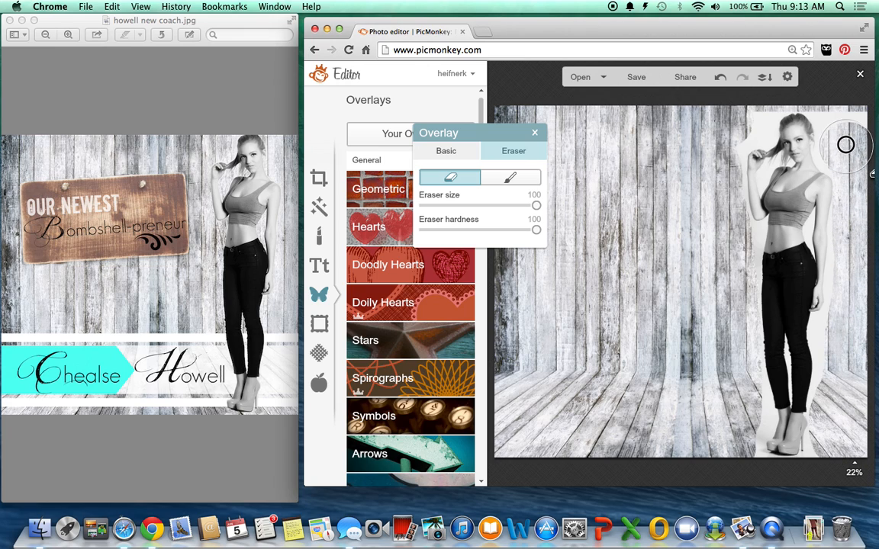
{"action": "mouse_move", "coordinate": [745, 116]}
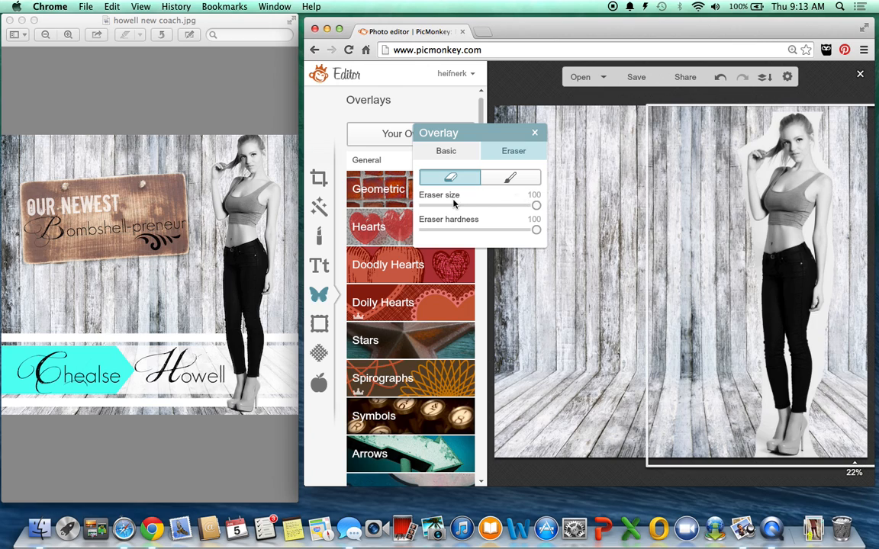
Switch the eraser to hardness 0 and a medium size of 42.
{"action": "left_click_drag", "start_coordinate": [536, 205], "coordinate": [445, 205]}
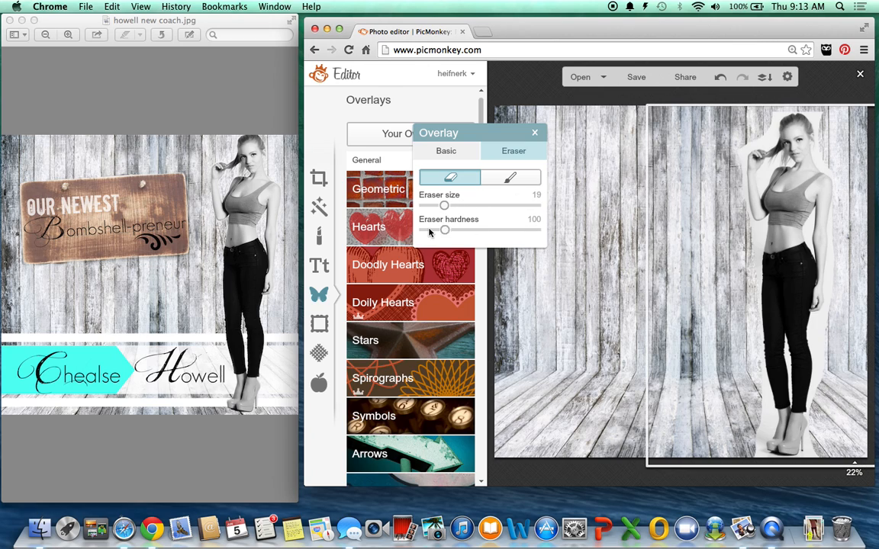
{"action": "left_click_drag", "start_coordinate": [445, 229], "coordinate": [423, 229]}
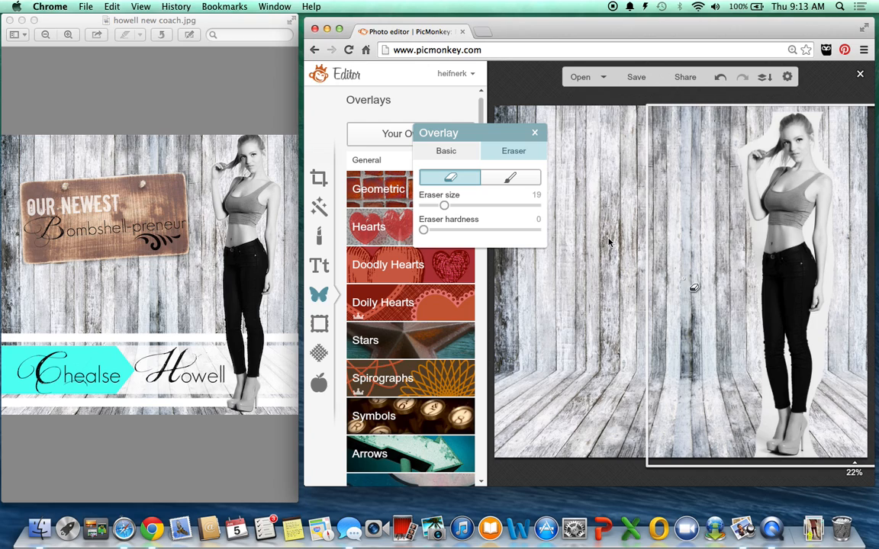
{"action": "left_click_drag", "start_coordinate": [444, 205], "coordinate": [471, 205]}
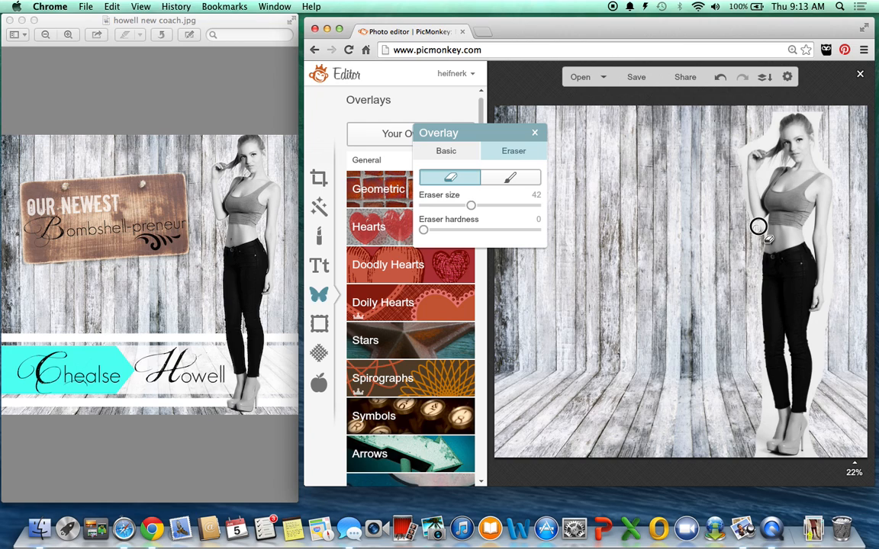
{"action": "mouse_move", "coordinate": [765, 224]}
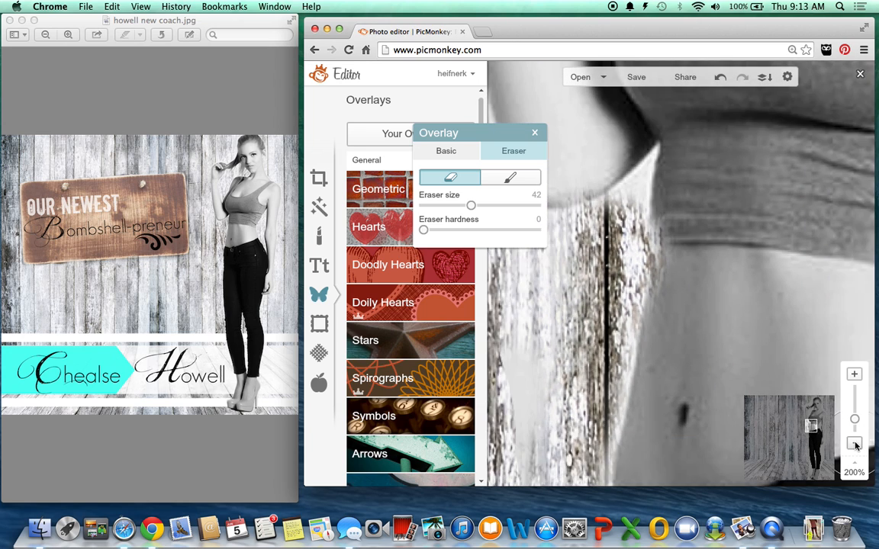
Zoom in to trim the white fringe along her arms and torso, then zoom back out.
{"action": "left_click", "coordinate": [853, 444]}
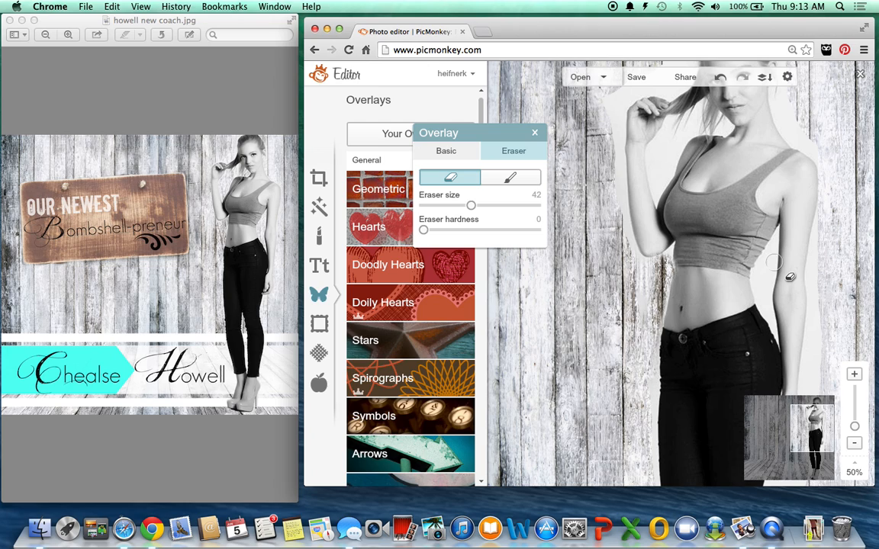
{"action": "mouse_move", "coordinate": [761, 292]}
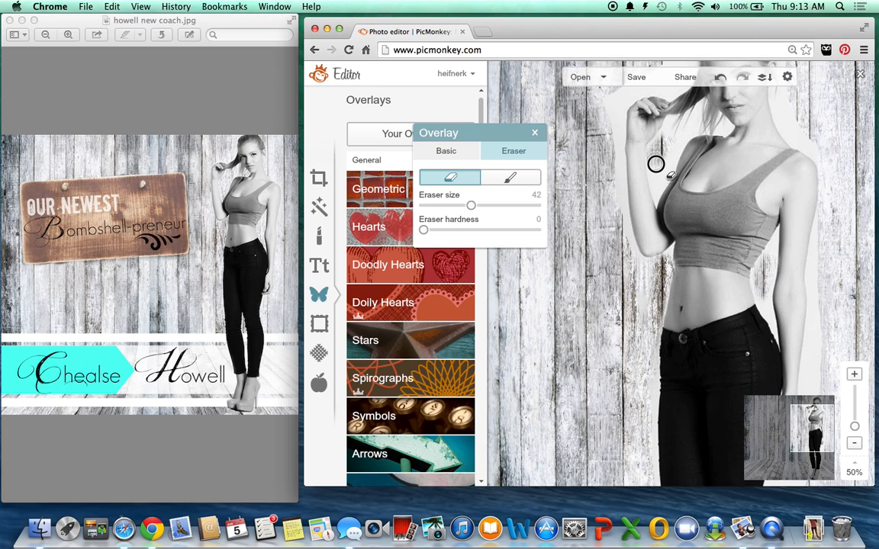
{"action": "mouse_move", "coordinate": [667, 150]}
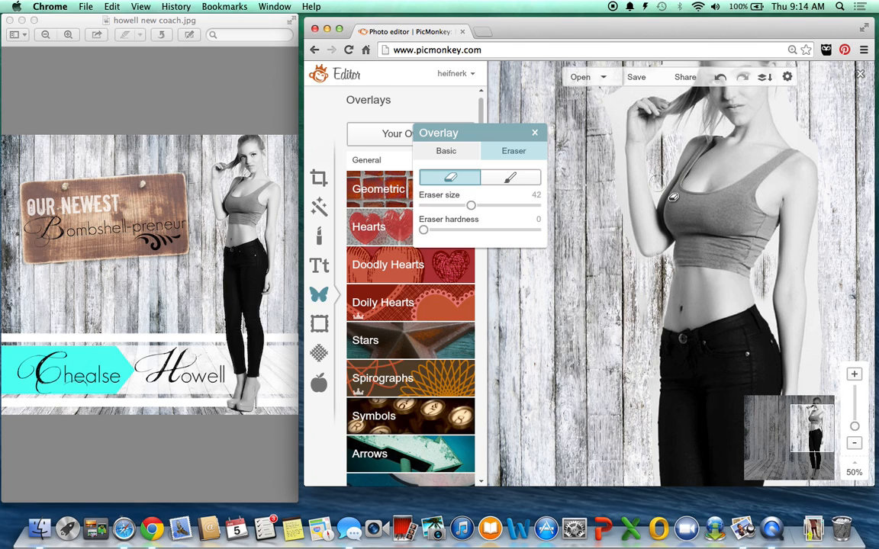
{"action": "mouse_move", "coordinate": [613, 148]}
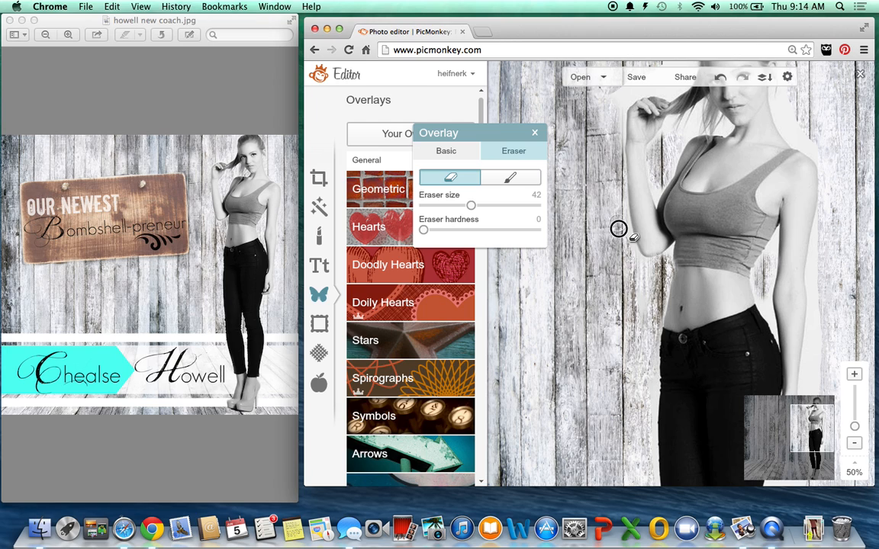
{"action": "mouse_move", "coordinate": [616, 212]}
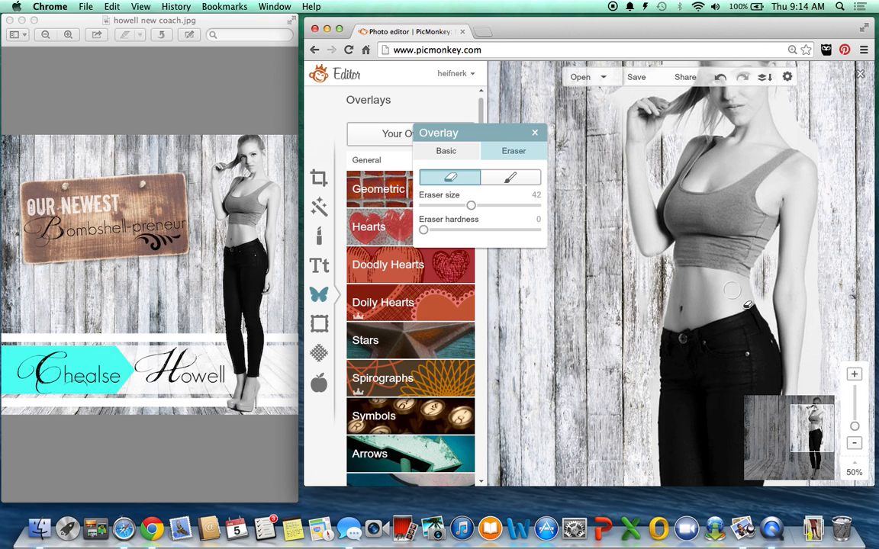
{"action": "left_click", "coordinate": [853, 443]}
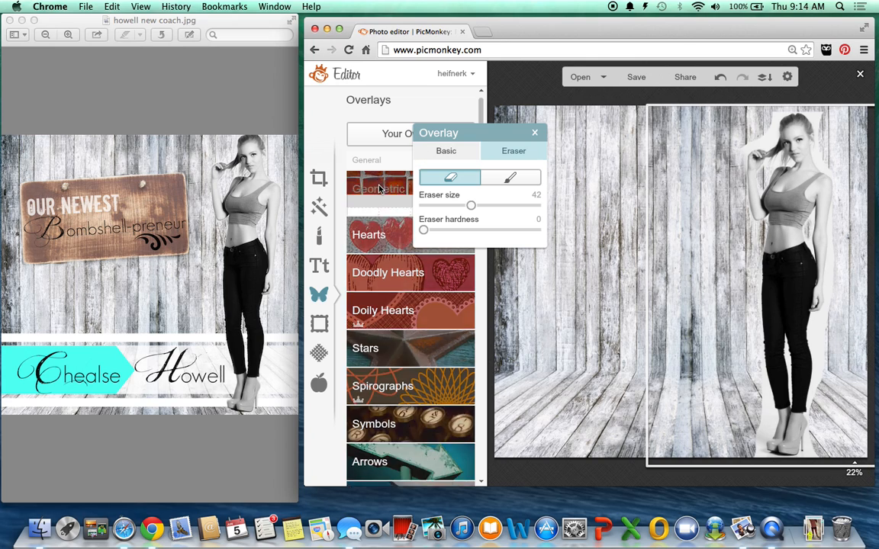
{"action": "left_click", "coordinate": [446, 151]}
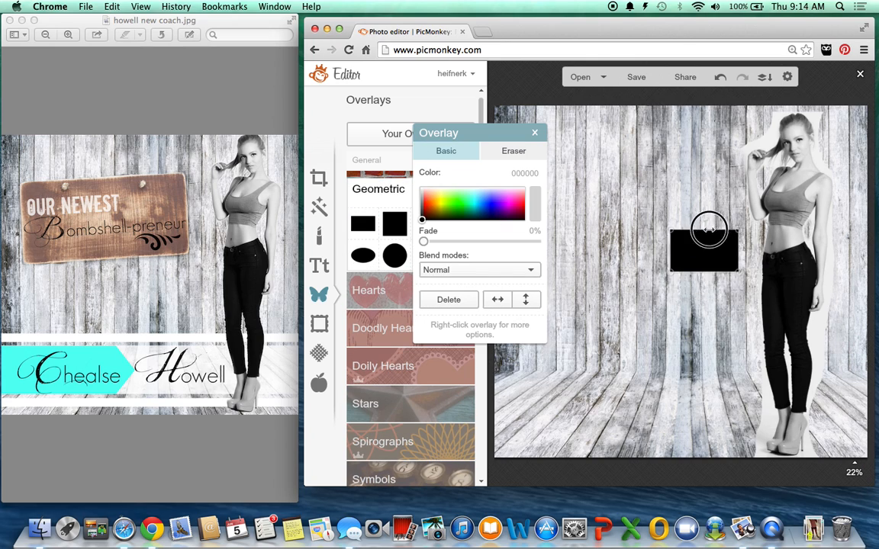
{"action": "right_click", "coordinate": [705, 243]}
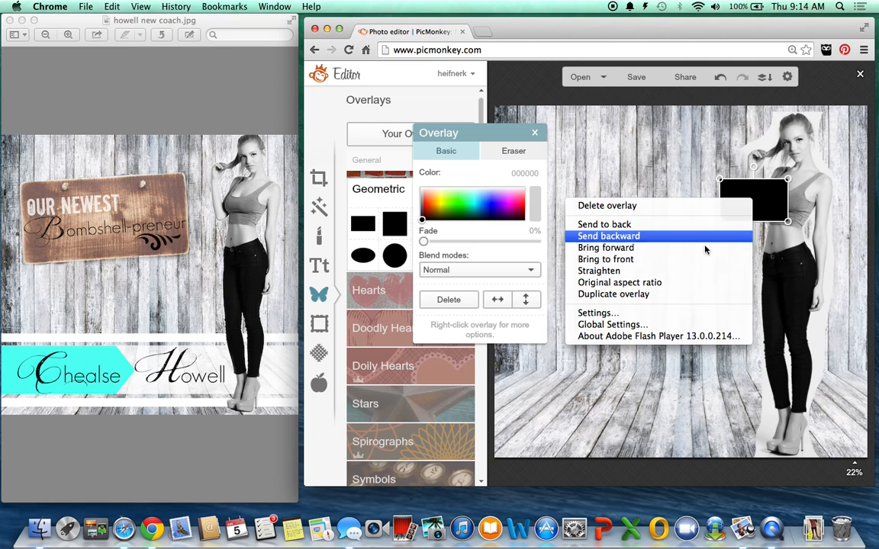
{"action": "left_click", "coordinate": [609, 236]}
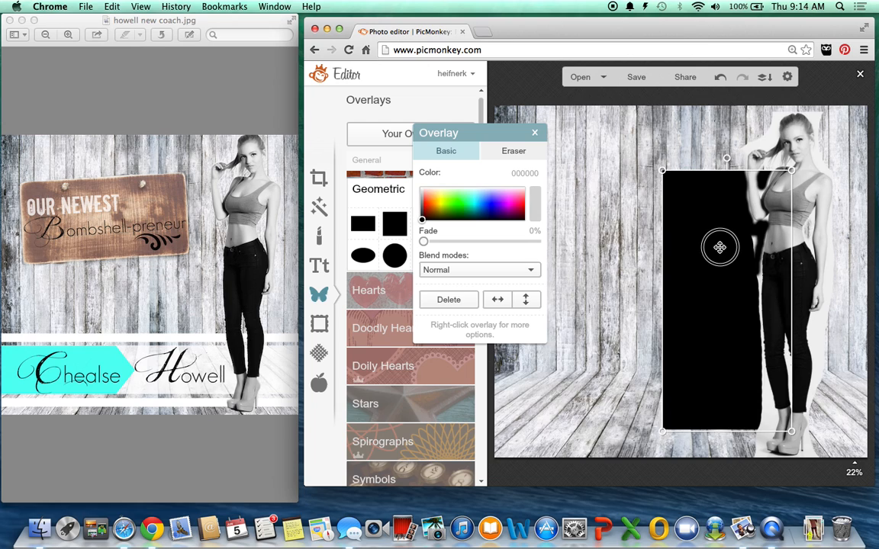
{"action": "left_click_drag", "start_coordinate": [719, 247], "coordinate": [644, 294]}
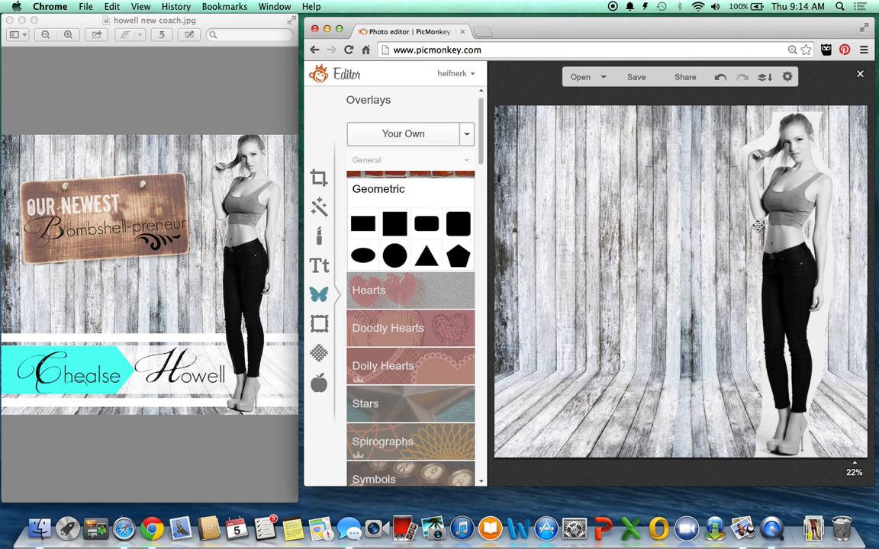
{"action": "mouse_move", "coordinate": [627, 145]}
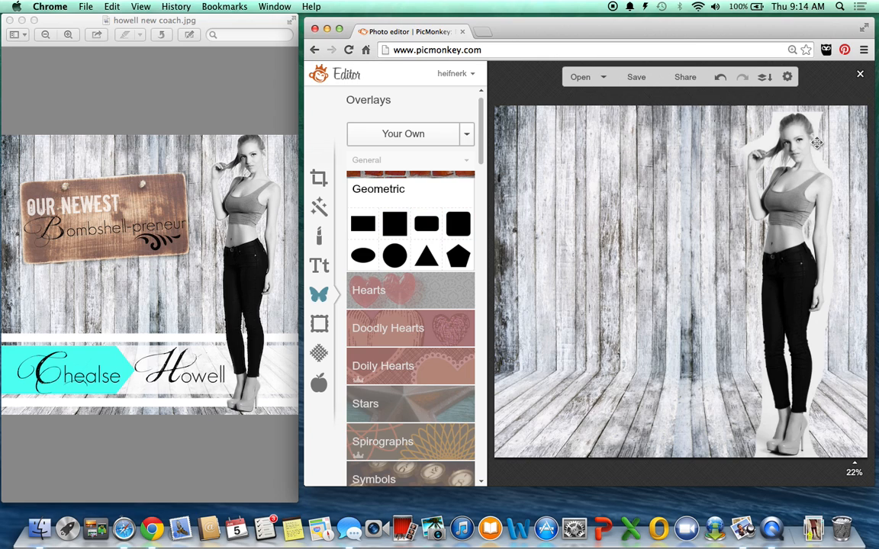
Reopen the woman overlay's eraser at maximum size and erase her white halo.
{"action": "left_click", "coordinate": [790, 191]}
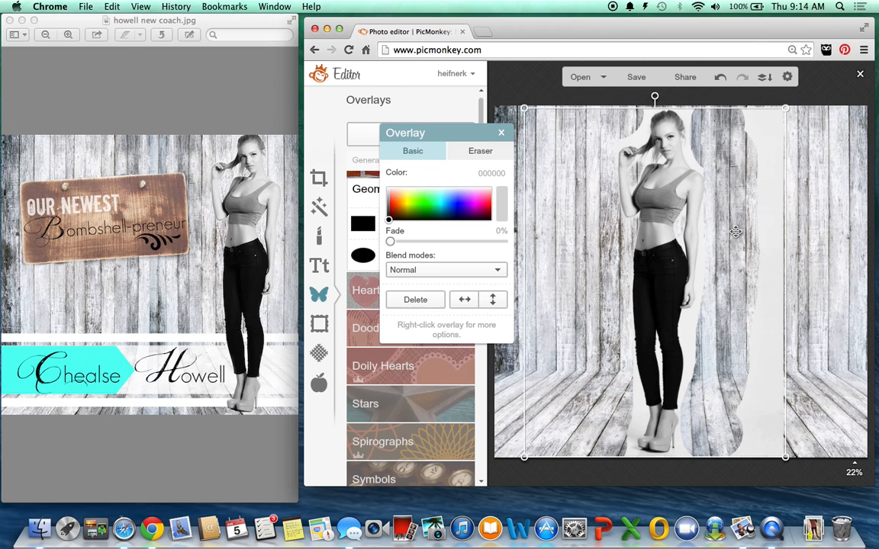
{"action": "left_click", "coordinate": [480, 151]}
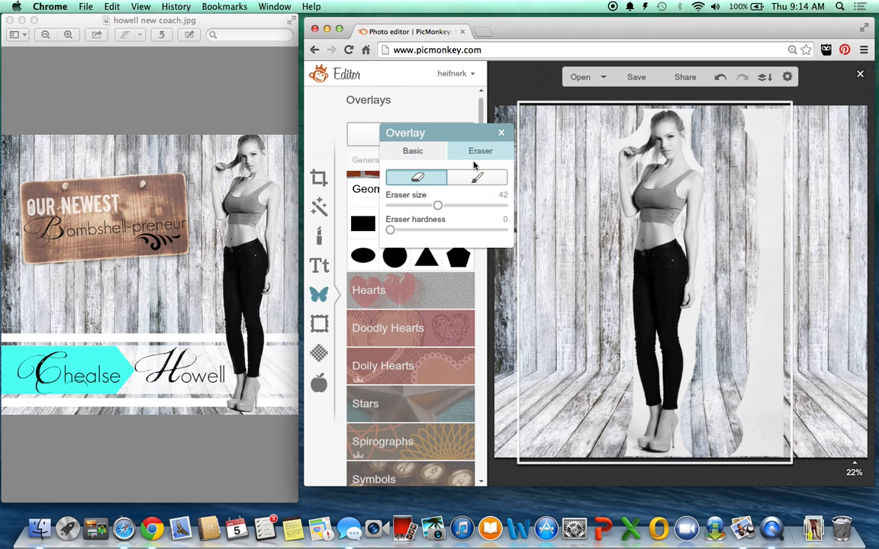
{"action": "left_click_drag", "start_coordinate": [438, 205], "coordinate": [505, 205]}
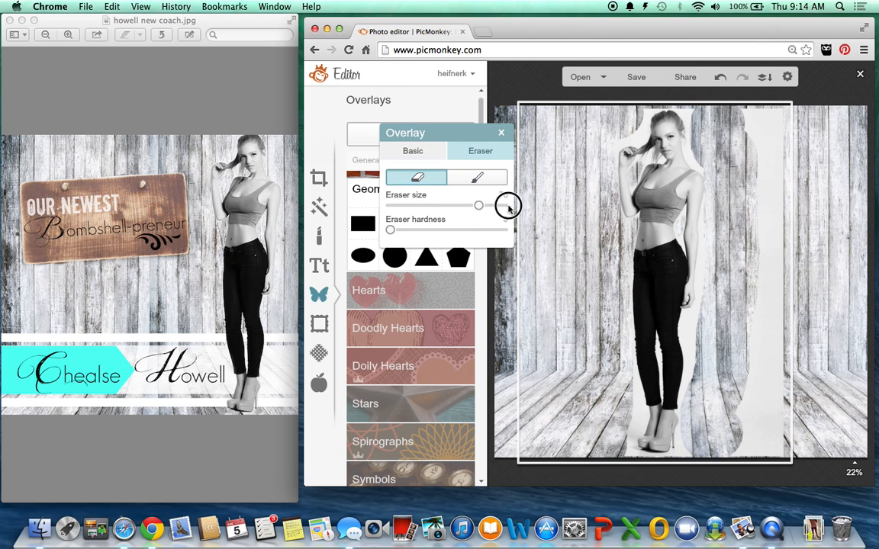
{"action": "left_click_drag", "start_coordinate": [478, 205], "coordinate": [502, 205]}
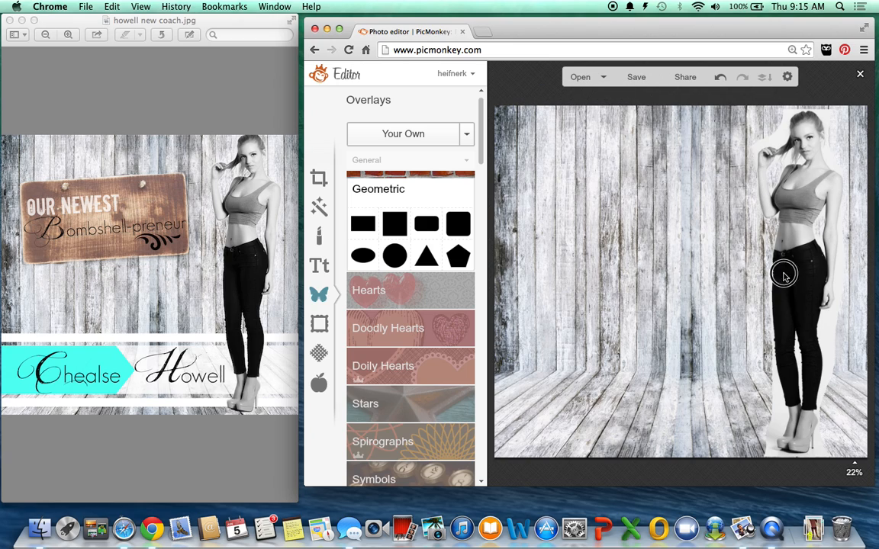
{"action": "mouse_move", "coordinate": [796, 266]}
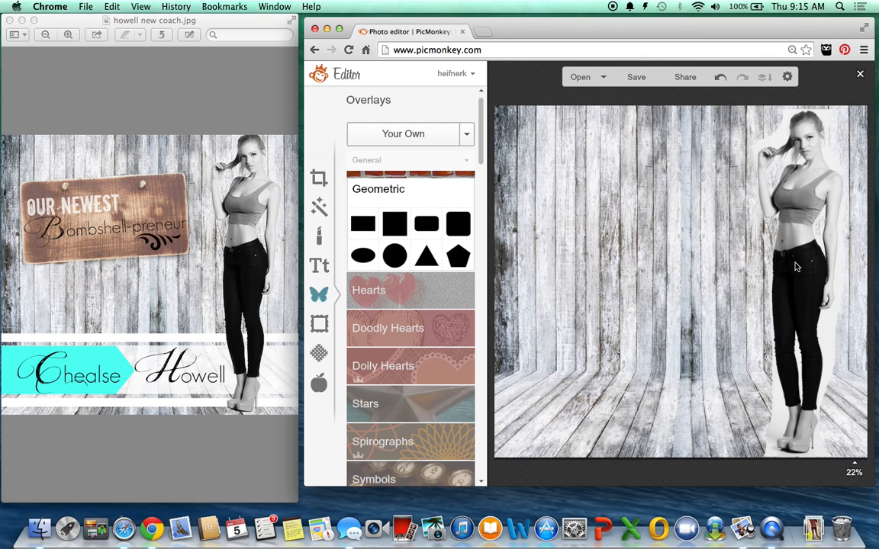
{"action": "mouse_move", "coordinate": [757, 96]}
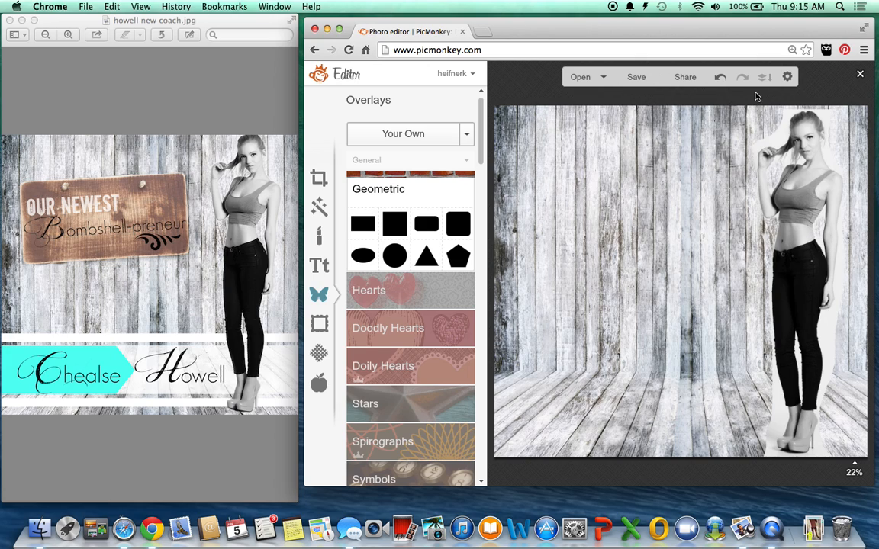
{"action": "mouse_move", "coordinate": [695, 341]}
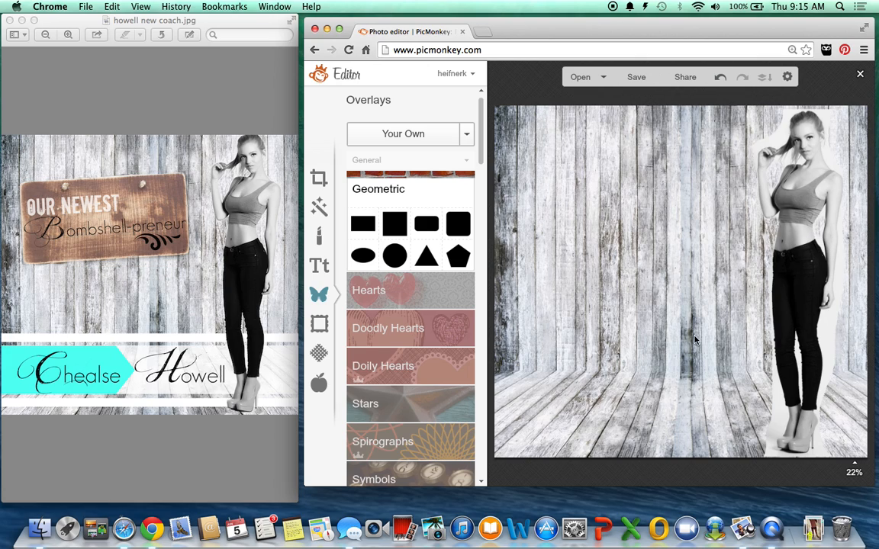
{"action": "mouse_move", "coordinate": [623, 376]}
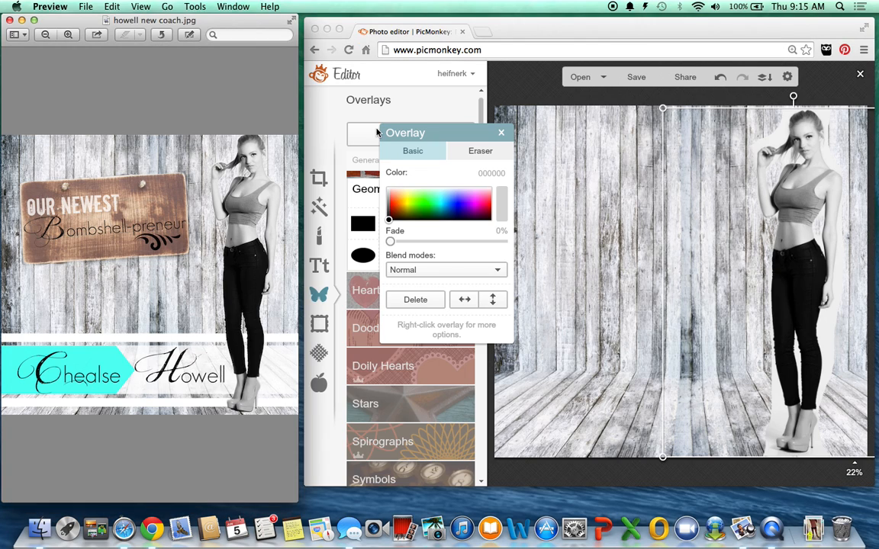
Add a white rectangle across the lower wood faded to 13%.
{"action": "left_click", "coordinate": [363, 224]}
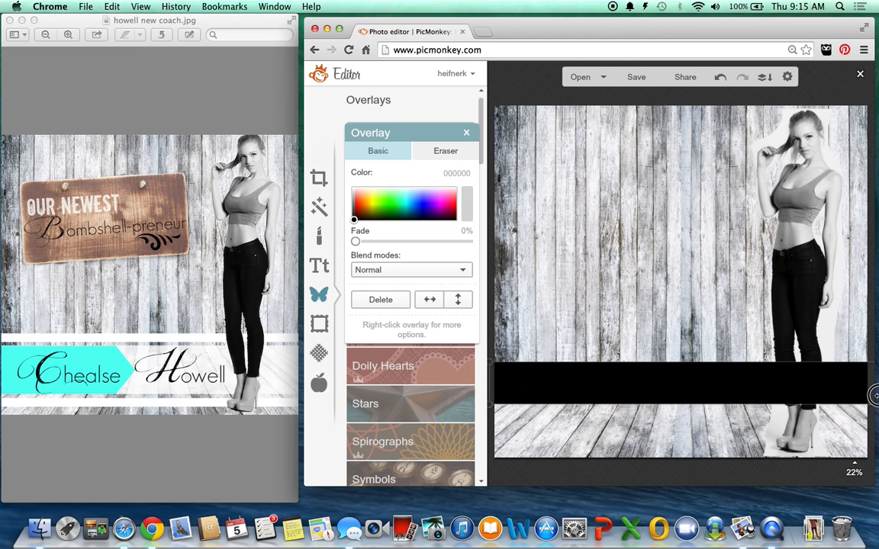
{"action": "left_click", "coordinate": [685, 408]}
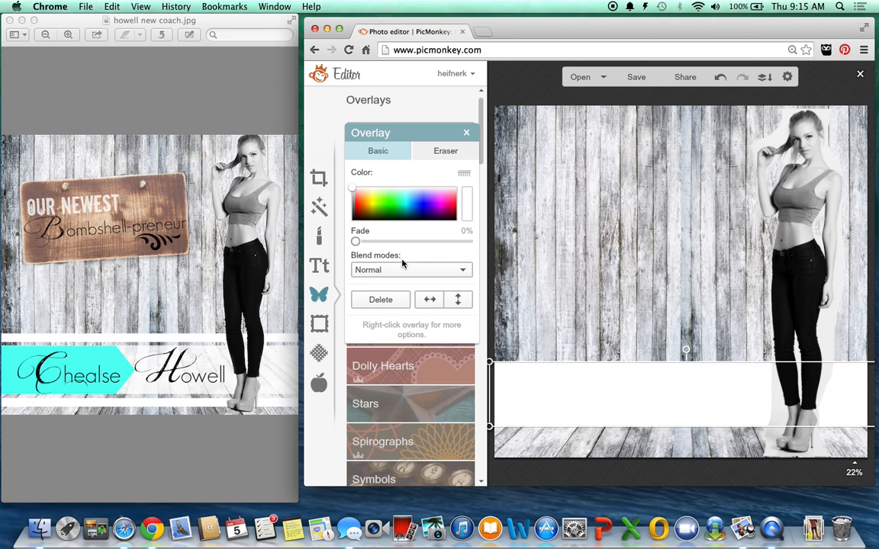
{"action": "left_click_drag", "start_coordinate": [355, 241], "coordinate": [370, 241]}
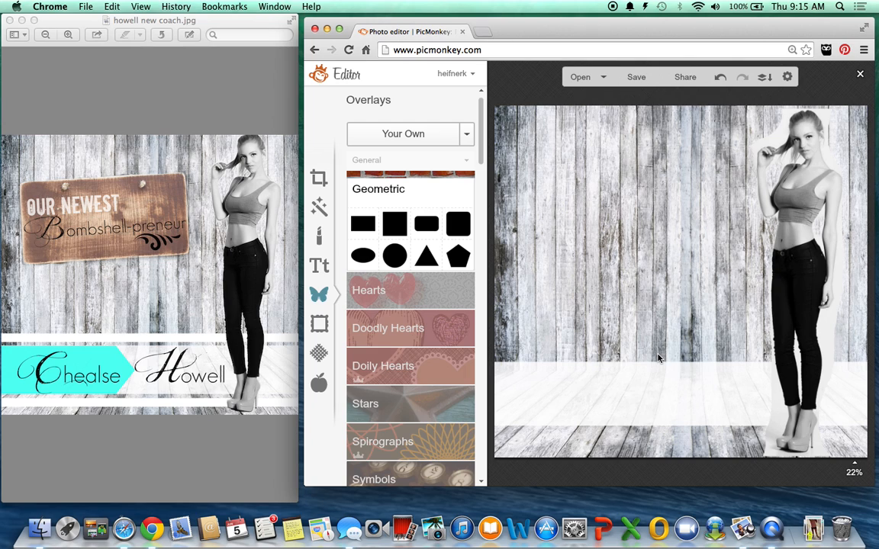
Duplicate the white band into thin stripes above and below it.
{"action": "right_click", "coordinate": [622, 396]}
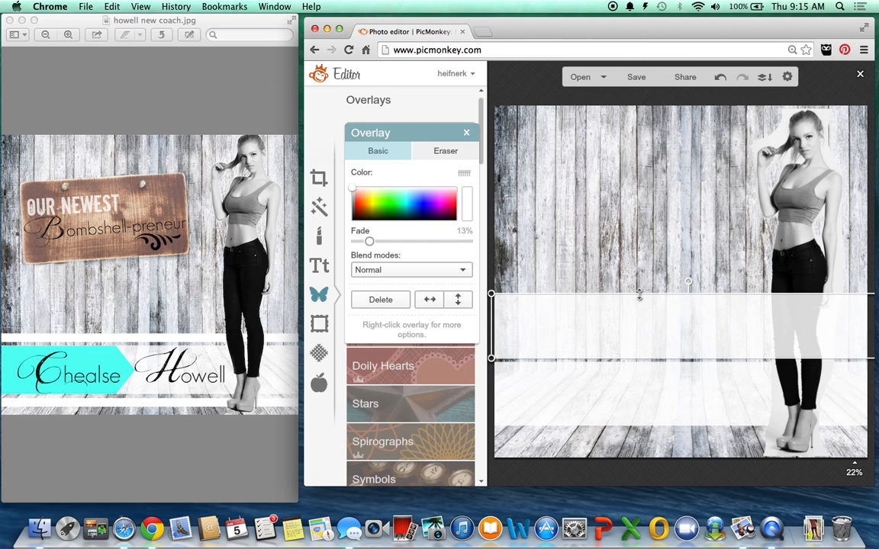
{"action": "left_click_drag", "start_coordinate": [639, 293], "coordinate": [646, 349]}
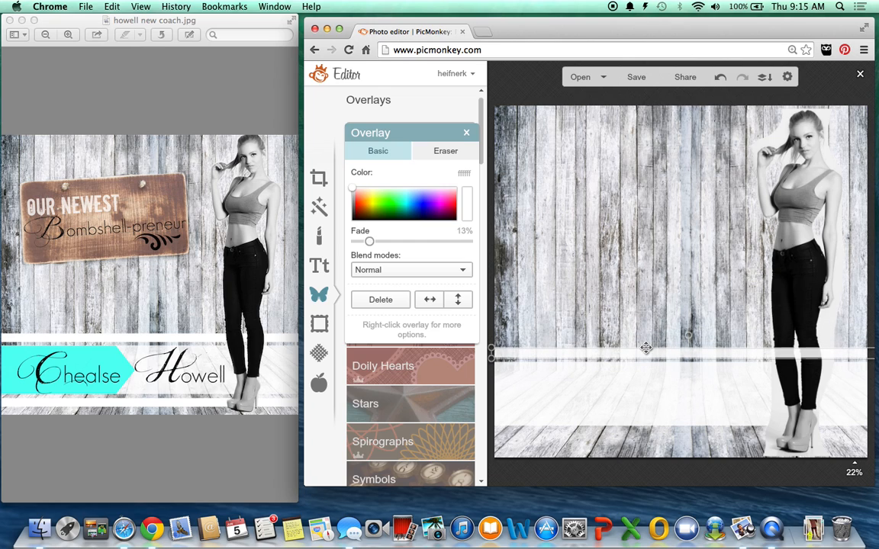
{"action": "right_click", "coordinate": [646, 347]}
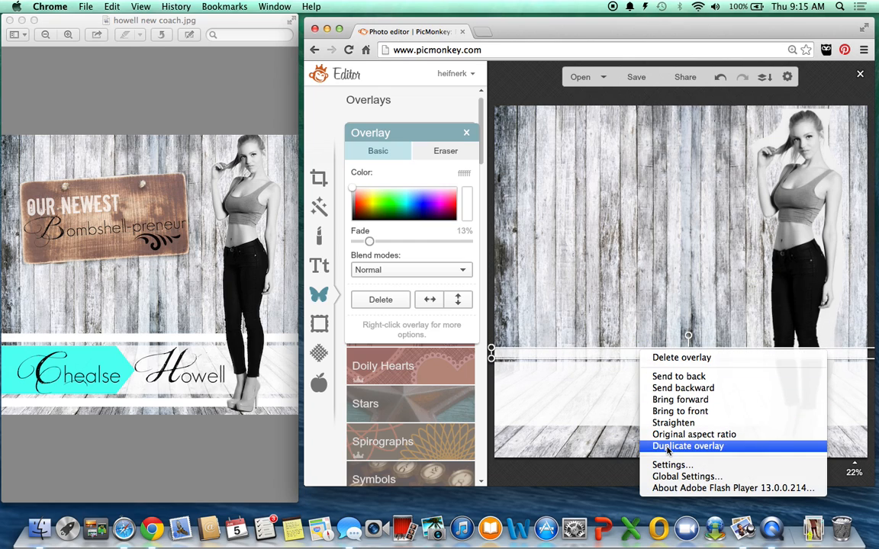
{"action": "left_click", "coordinate": [691, 446]}
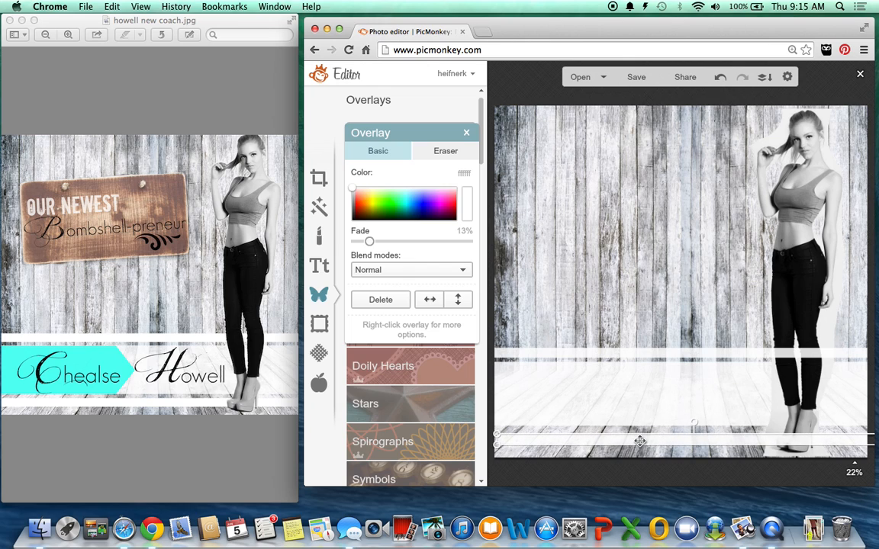
{"action": "right_click", "coordinate": [639, 441]}
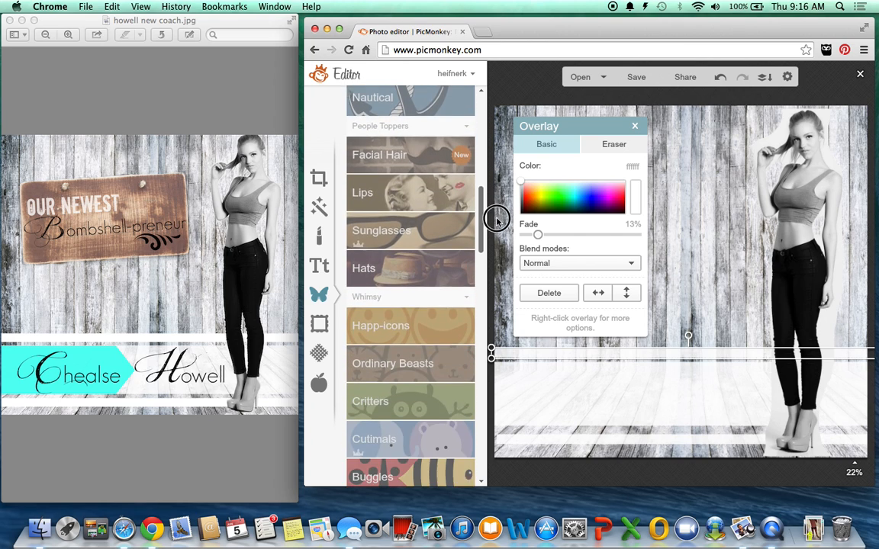
Add the black arrow-tipped banner from Banners over the lower left.
{"action": "scroll", "scroll_direction": "down", "scroll_amount": 3}
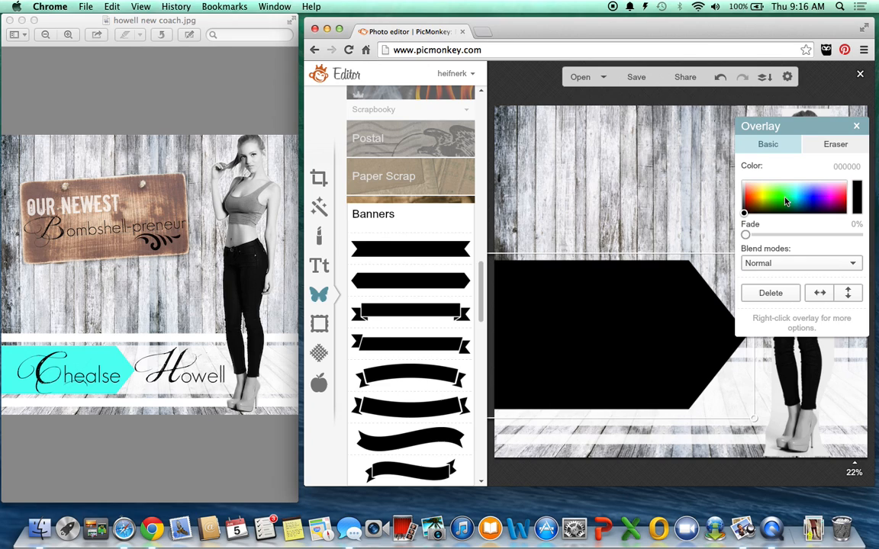
Colour the banner mint, stretch it along the white band, and keep the top stripe white.
{"action": "left_click", "coordinate": [792, 195]}
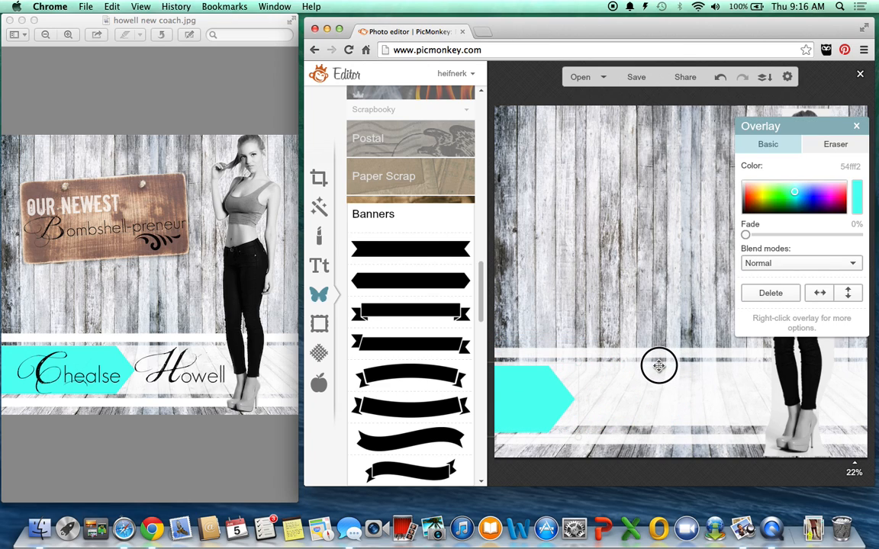
{"action": "left_click_drag", "start_coordinate": [659, 367], "coordinate": [662, 398]}
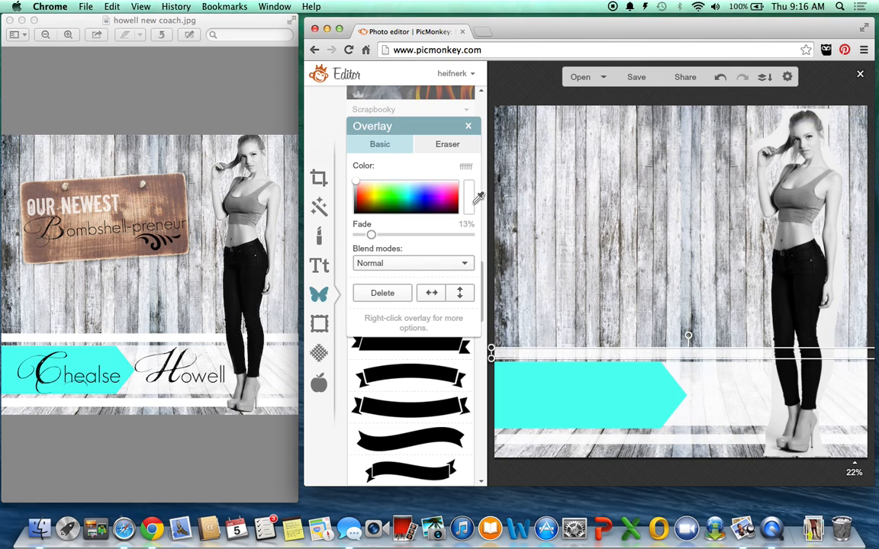
{"action": "mouse_move", "coordinate": [501, 204]}
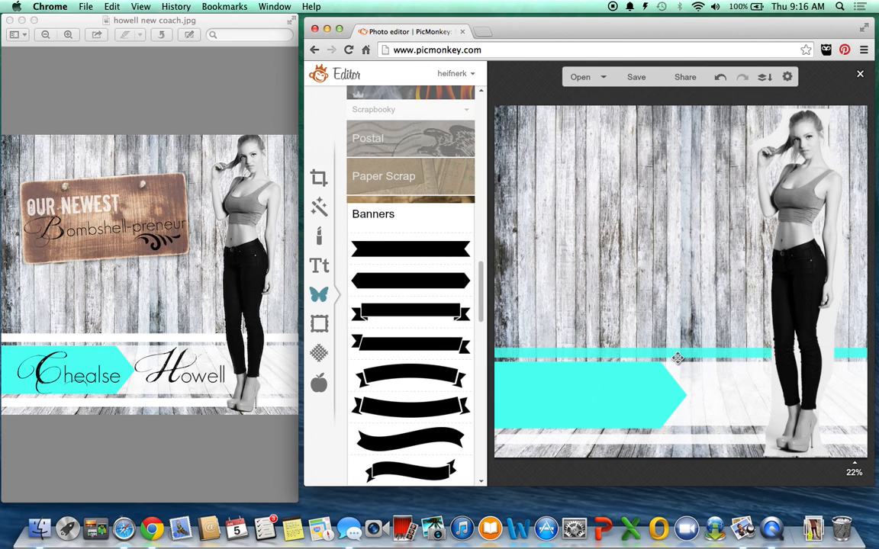
{"action": "left_click", "coordinate": [677, 360]}
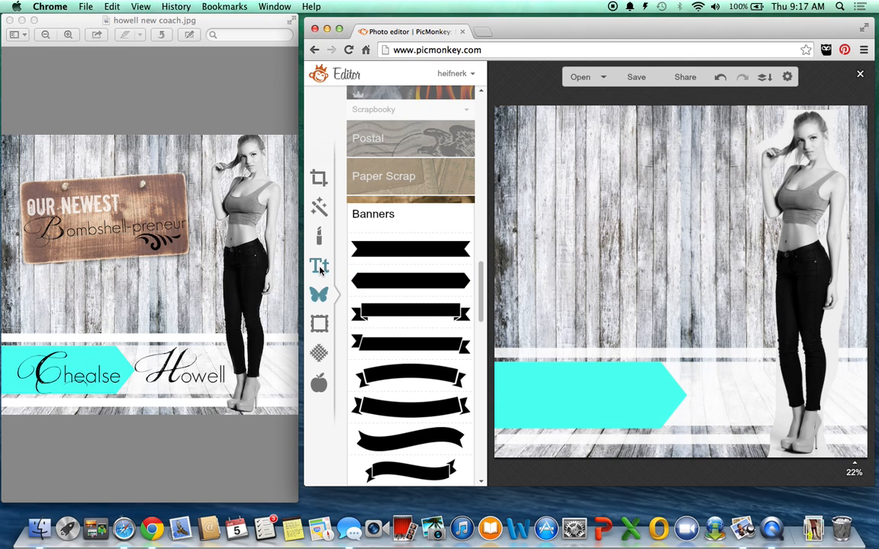
{"action": "left_click", "coordinate": [319, 265]}
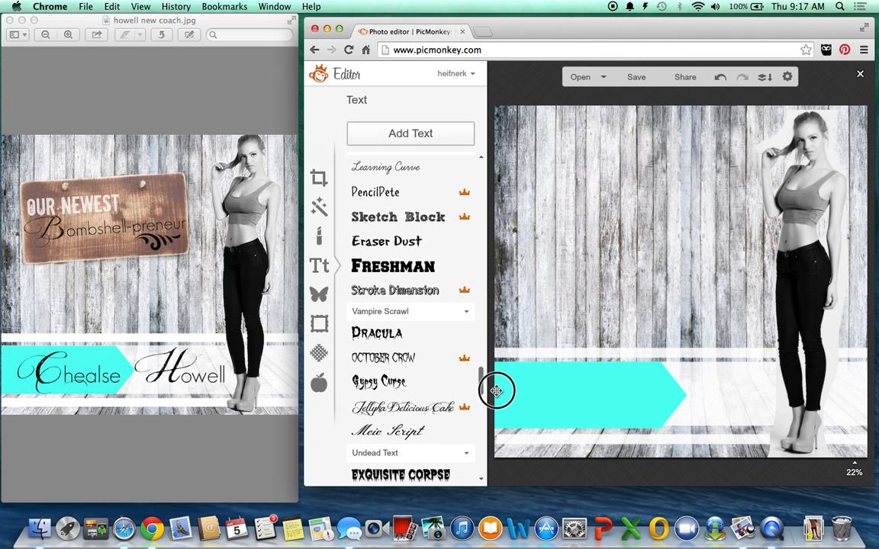
{"action": "scroll", "scroll_direction": "down", "scroll_amount": 3}
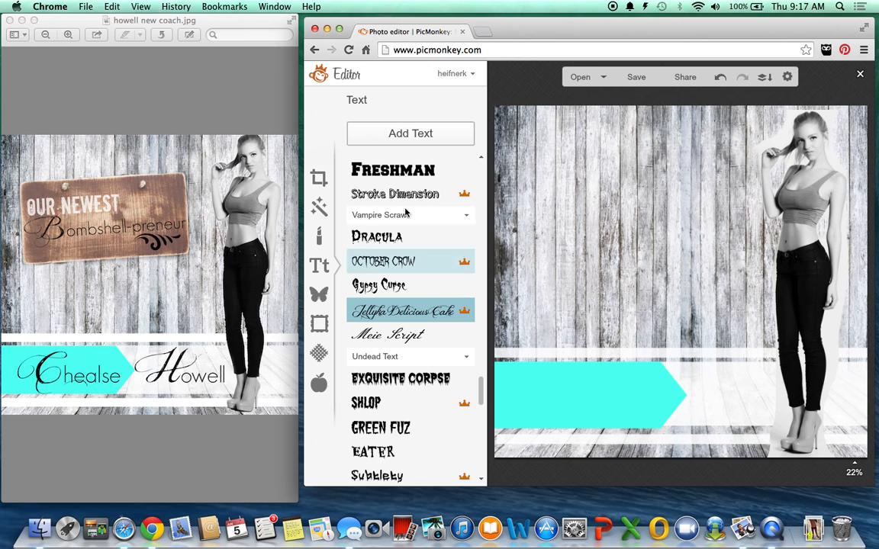
{"action": "left_click", "coordinate": [410, 133]}
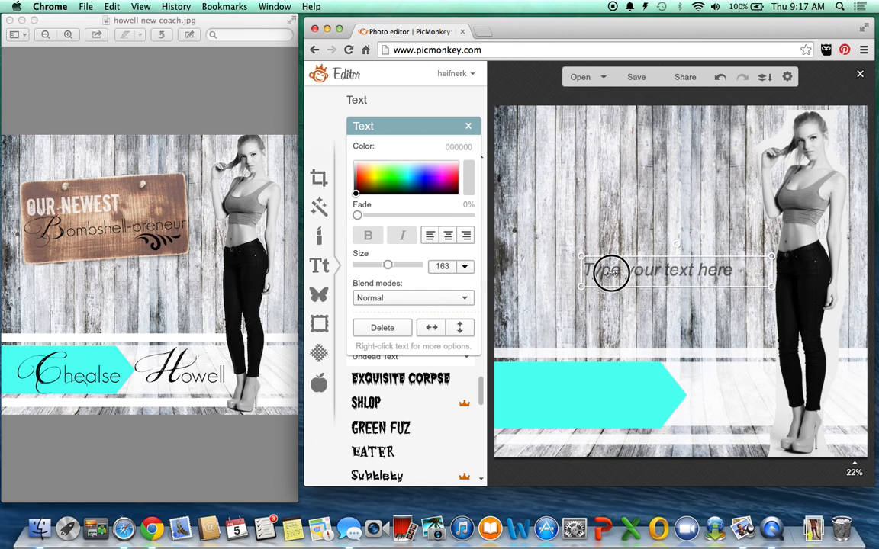
{"action": "type", "text": "Cheal"}
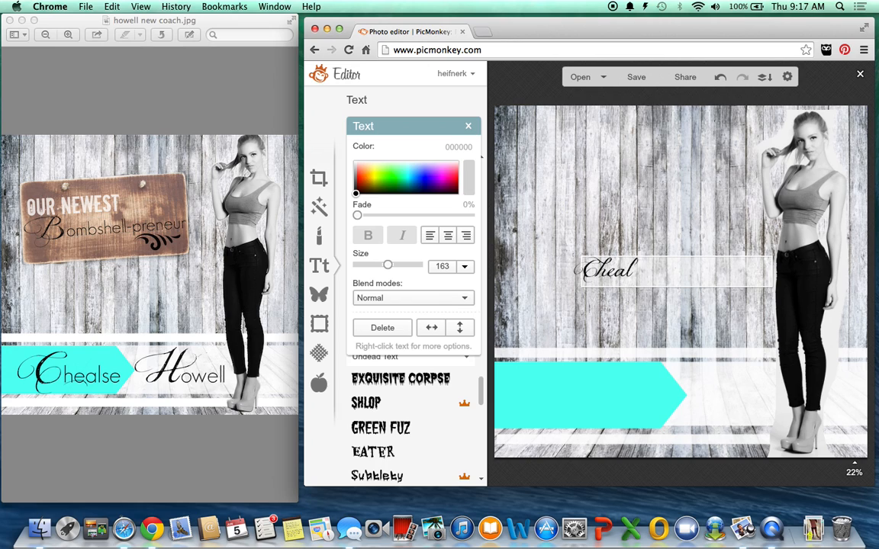
{"action": "type", "text": "sea Howell"}
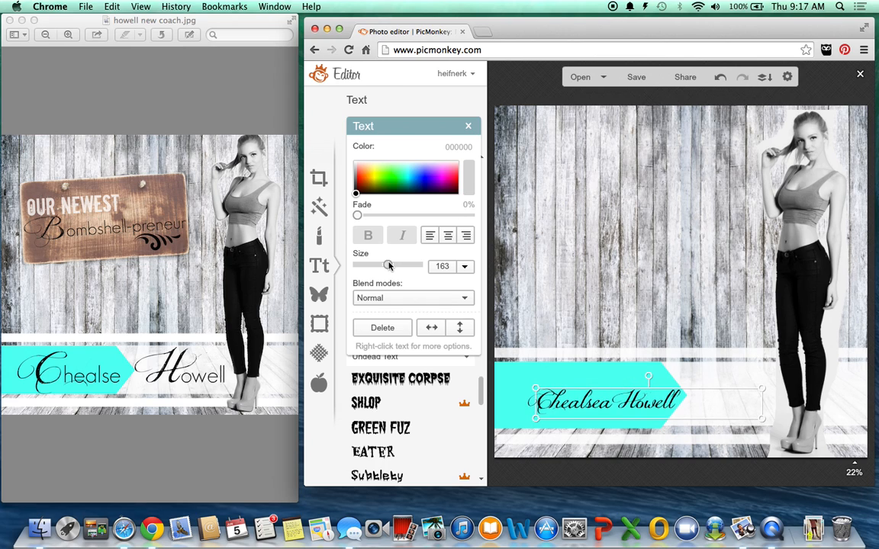
{"action": "left_click_drag", "start_coordinate": [388, 265], "coordinate": [402, 265]}
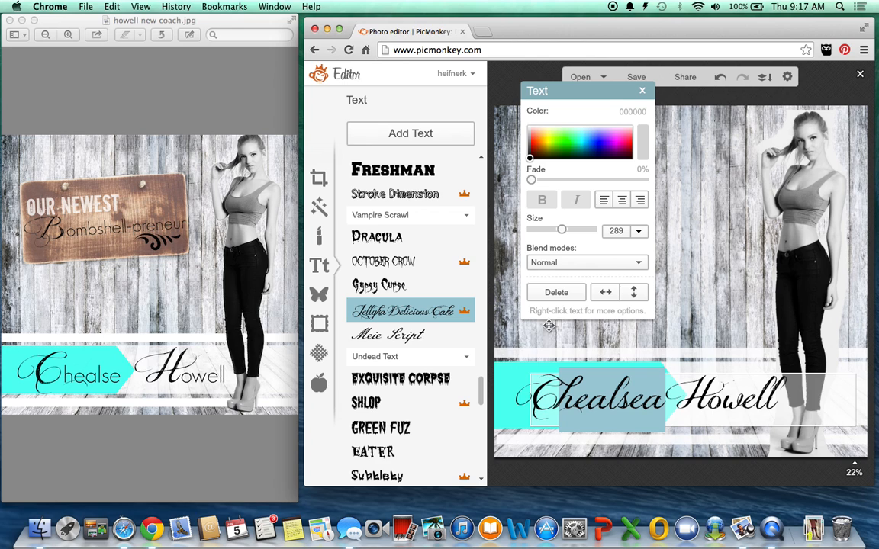
Lower the name's text size so 'Chealsea' fits on the mint banner.
{"action": "scroll", "scroll_direction": "down", "scroll_amount": 3}
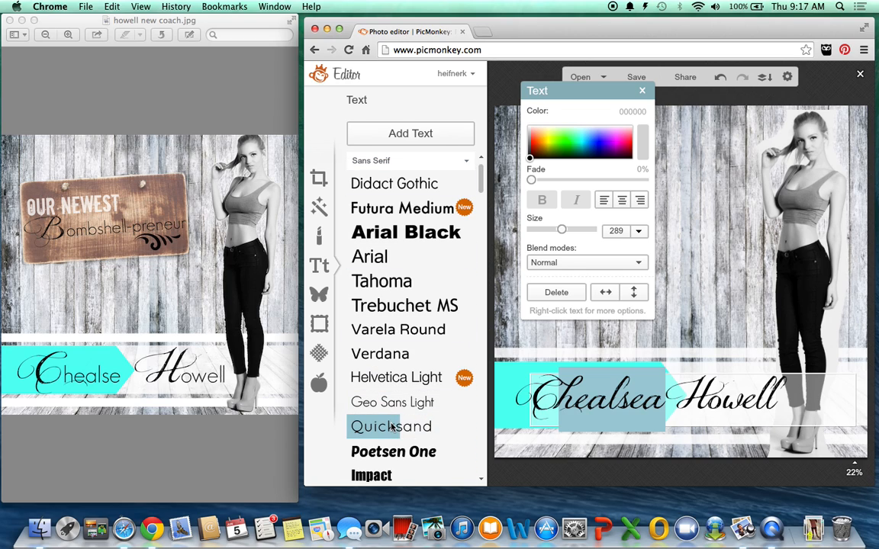
{"action": "left_click", "coordinate": [392, 402]}
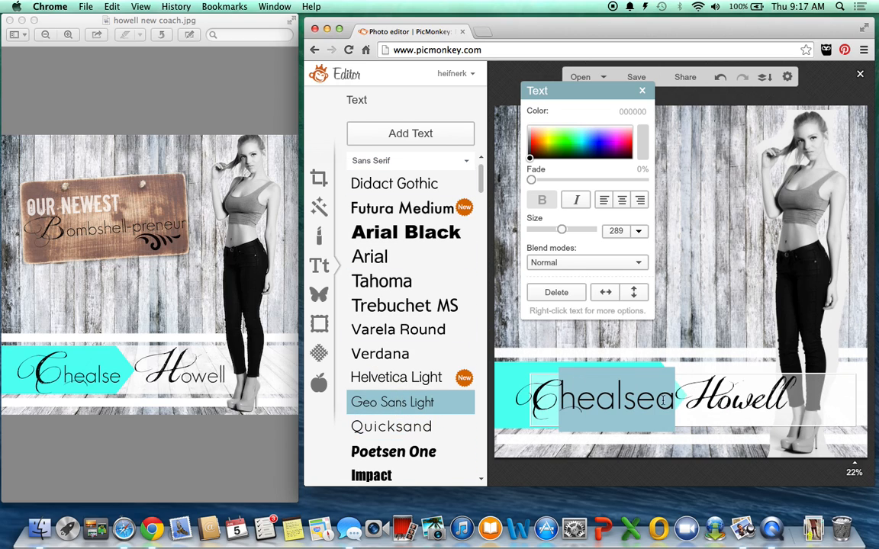
{"action": "left_click_drag", "start_coordinate": [561, 230], "coordinate": [552, 229]}
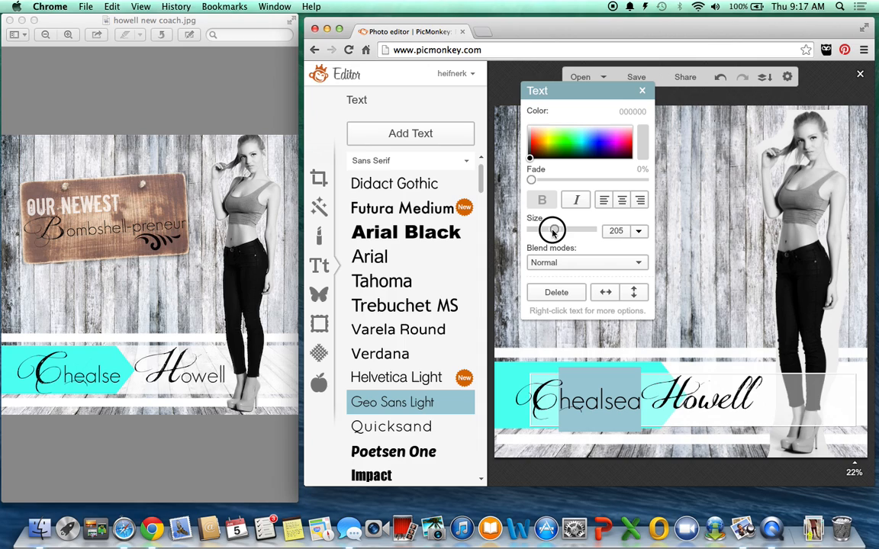
{"action": "left_click_drag", "start_coordinate": [552, 229], "coordinate": [561, 229]}
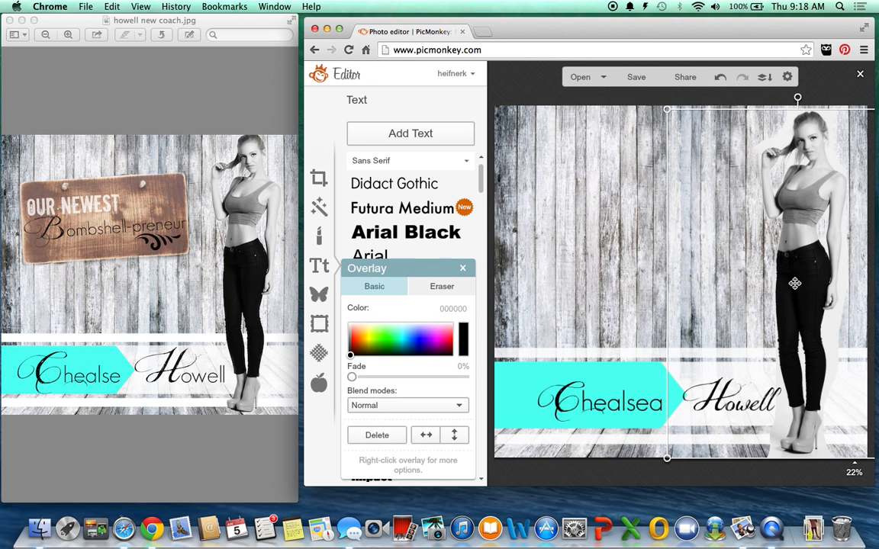
{"action": "left_click", "coordinate": [462, 268]}
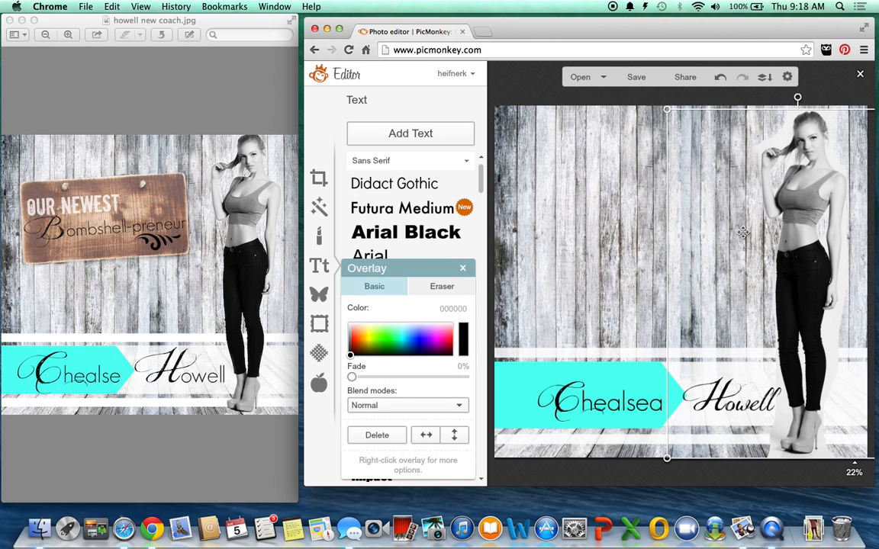
{"action": "mouse_move", "coordinate": [628, 203]}
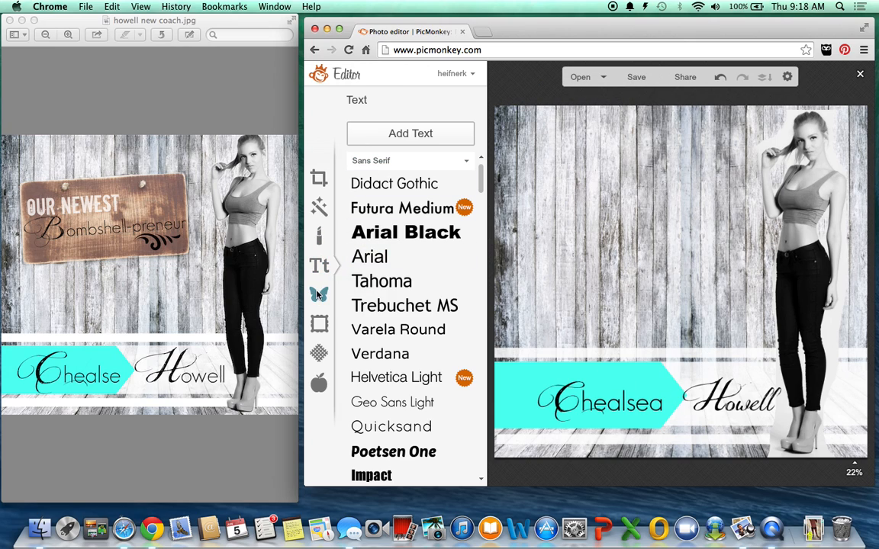
Add the wooden hanging-sign photo as your own overlay on the grey wood.
{"action": "left_click", "coordinate": [319, 295]}
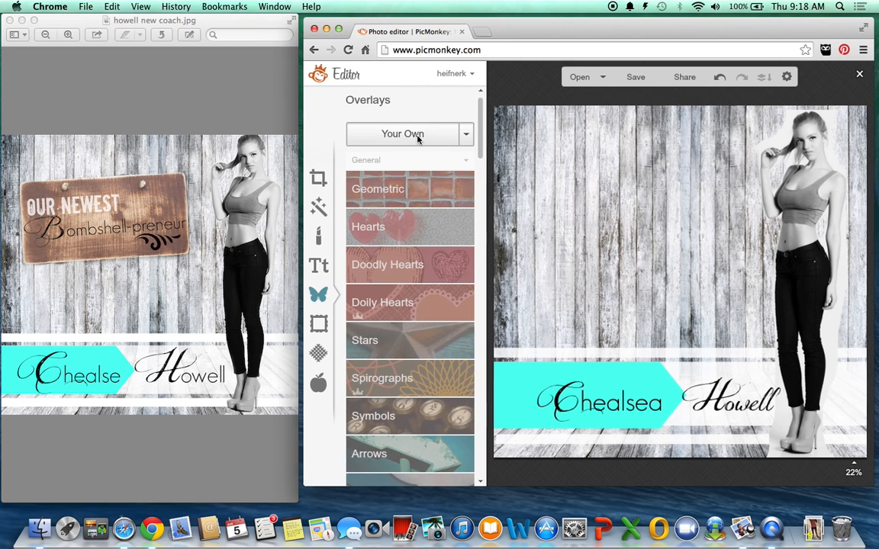
{"action": "left_click", "coordinate": [410, 134]}
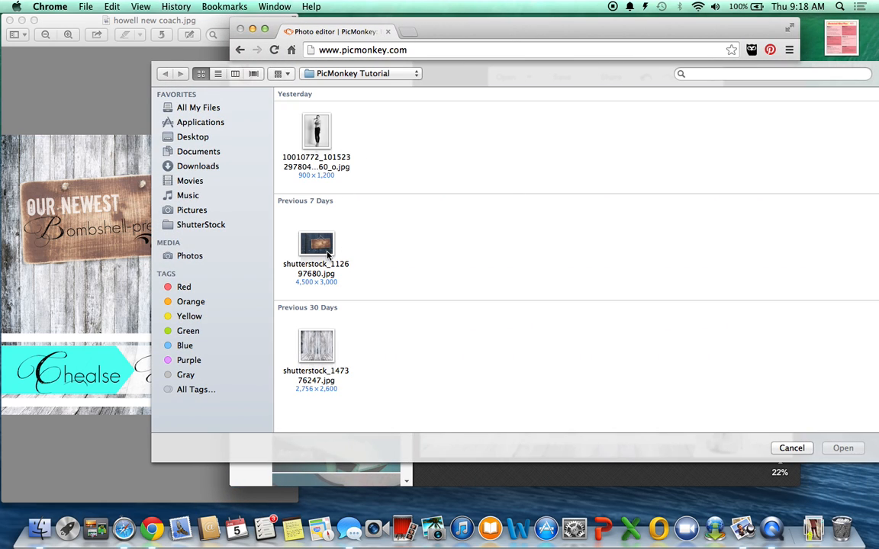
{"action": "left_click", "coordinate": [842, 448]}
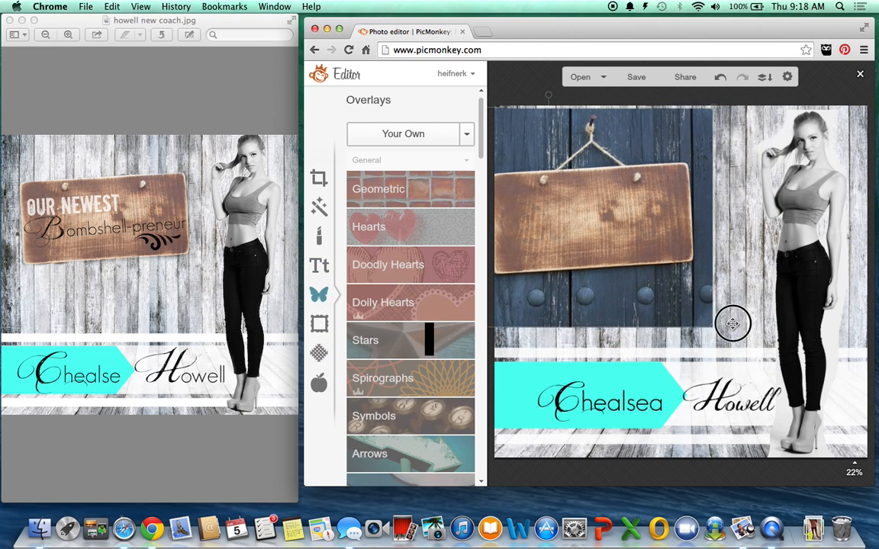
Erase the blue background below, beside and above the sign.
{"action": "left_click", "coordinate": [732, 323]}
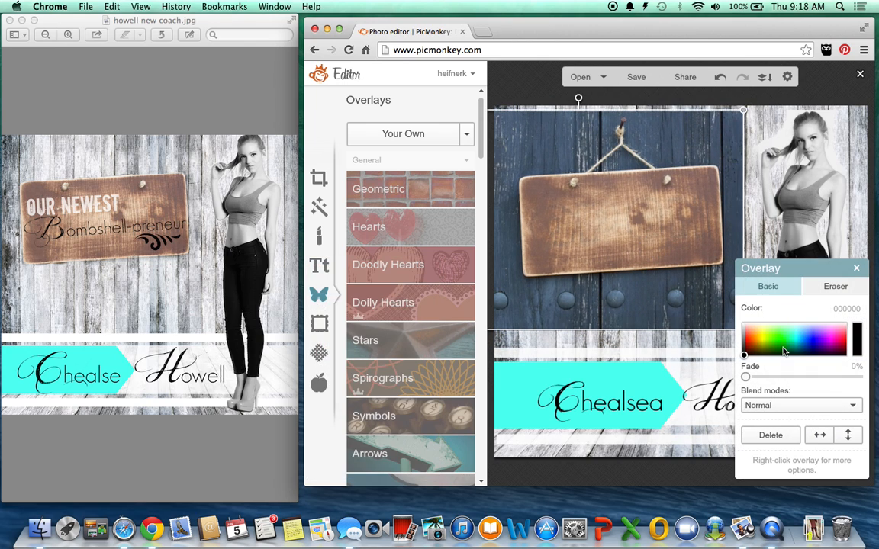
{"action": "left_click", "coordinate": [831, 286]}
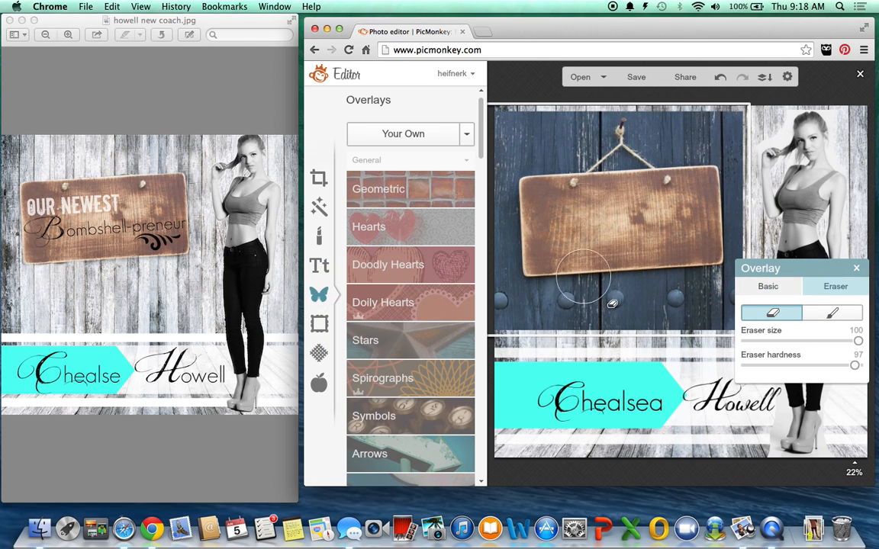
{"action": "left_click_drag", "start_coordinate": [584, 278], "coordinate": [748, 238]}
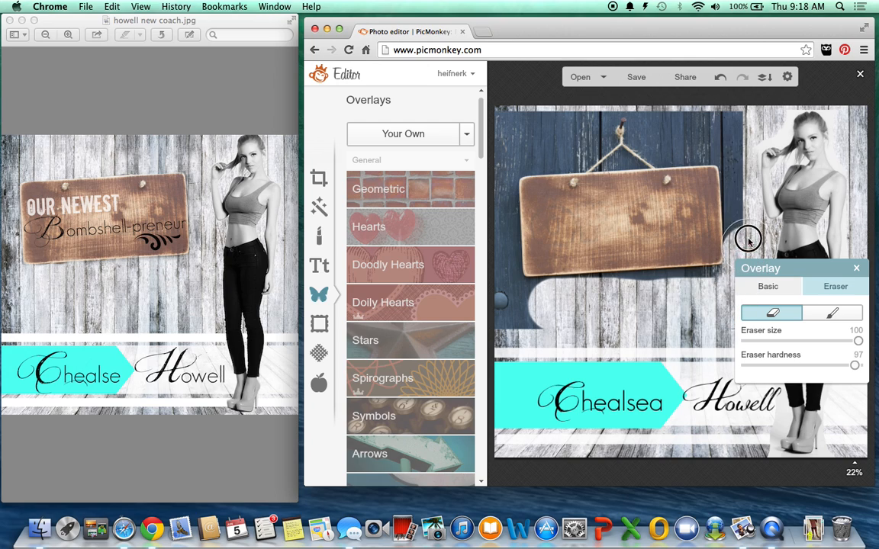
{"action": "left_click_drag", "start_coordinate": [748, 239], "coordinate": [538, 141]}
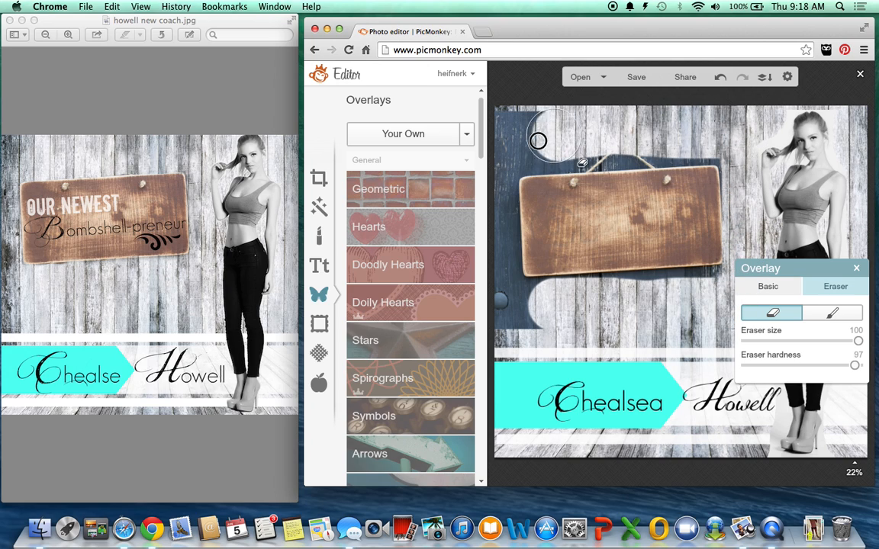
{"action": "left_click_drag", "start_coordinate": [538, 141], "coordinate": [501, 319]}
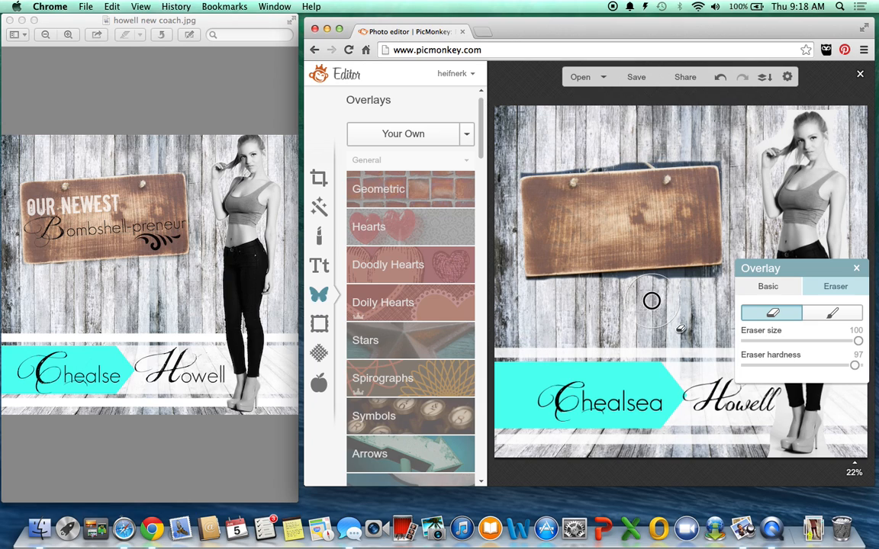
{"action": "mouse_move", "coordinate": [530, 177]}
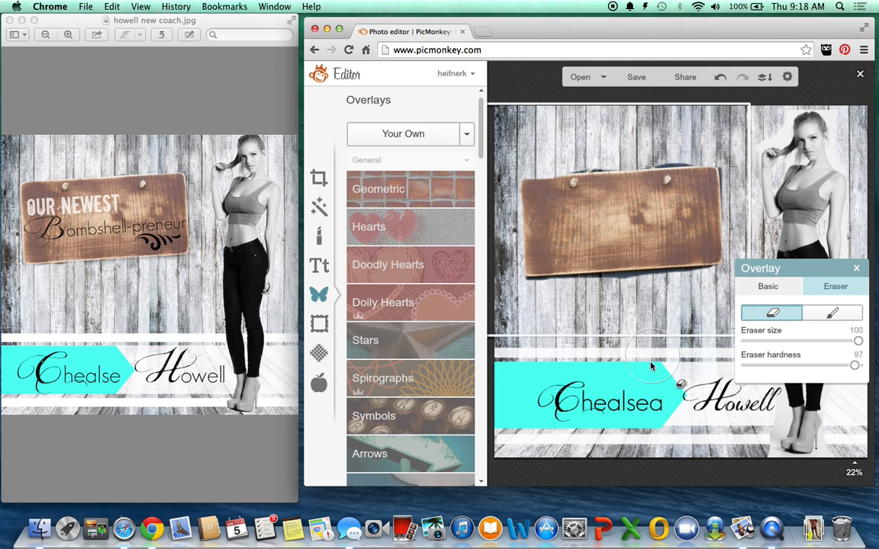
Add white 'OUR NEWEST' text in Stampete, enlarged and tilted to follow the sign.
{"action": "left_click", "coordinate": [855, 268]}
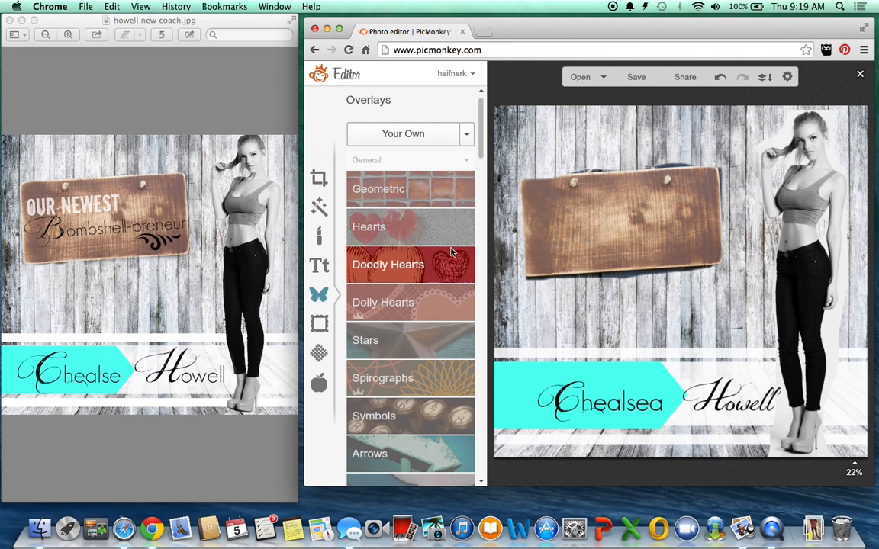
{"action": "left_click", "coordinate": [319, 265]}
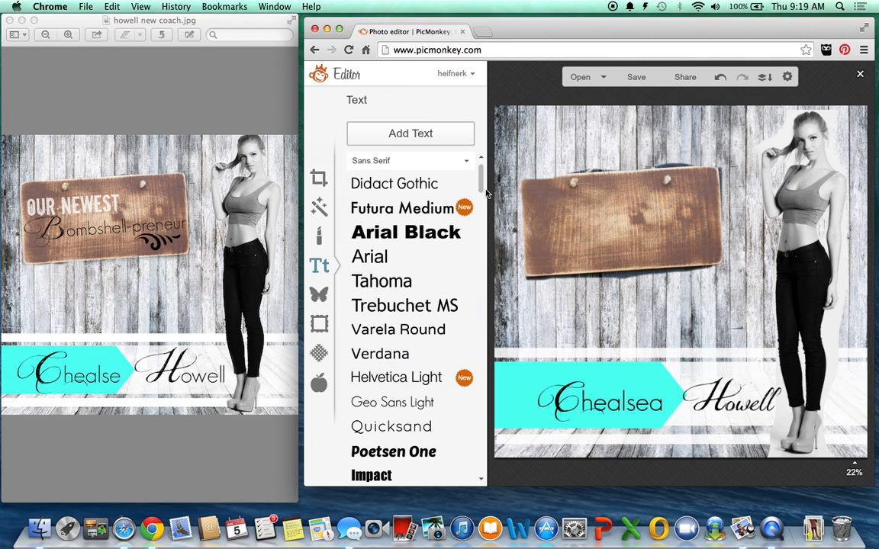
{"action": "scroll", "scroll_direction": "down", "scroll_amount": 3}
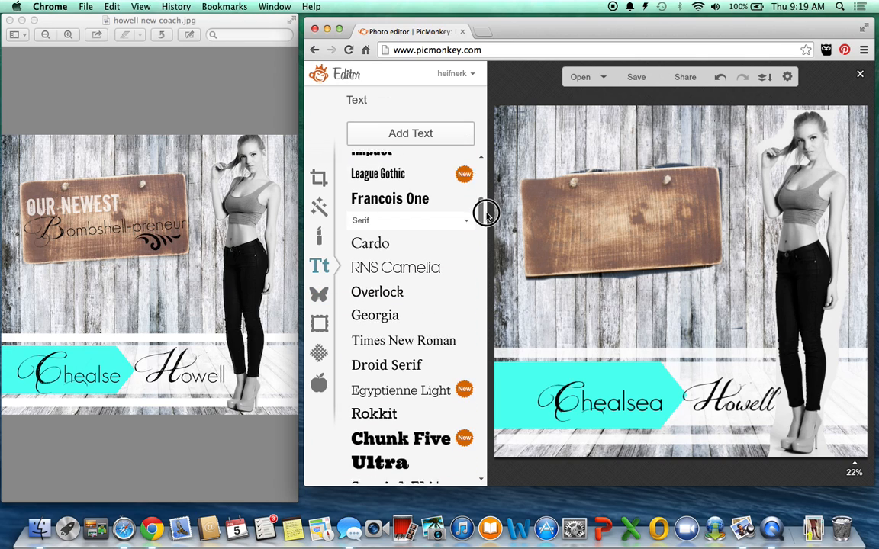
{"action": "scroll", "scroll_direction": "down", "scroll_amount": 3}
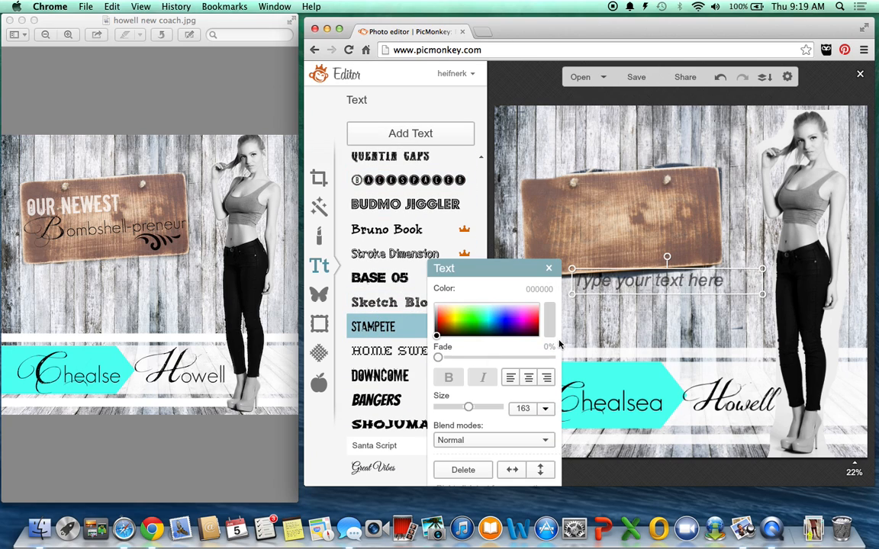
{"action": "type", "text": "OUR NEWEST"}
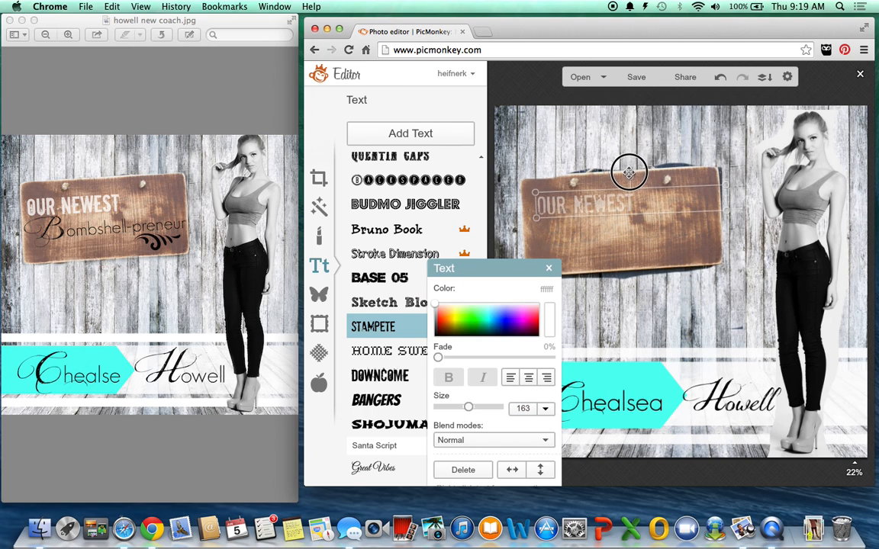
{"action": "left_click_drag", "start_coordinate": [629, 173], "coordinate": [760, 158]}
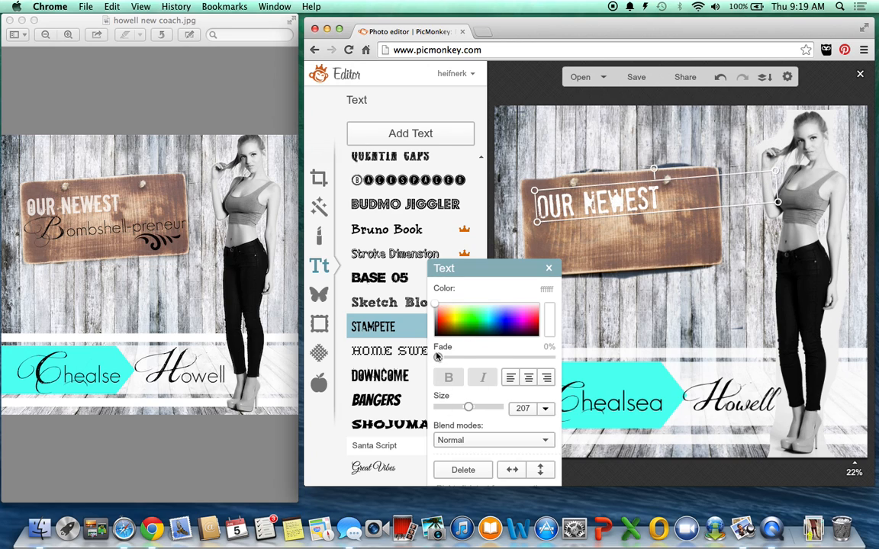
{"action": "left_click_drag", "start_coordinate": [435, 357], "coordinate": [456, 357]}
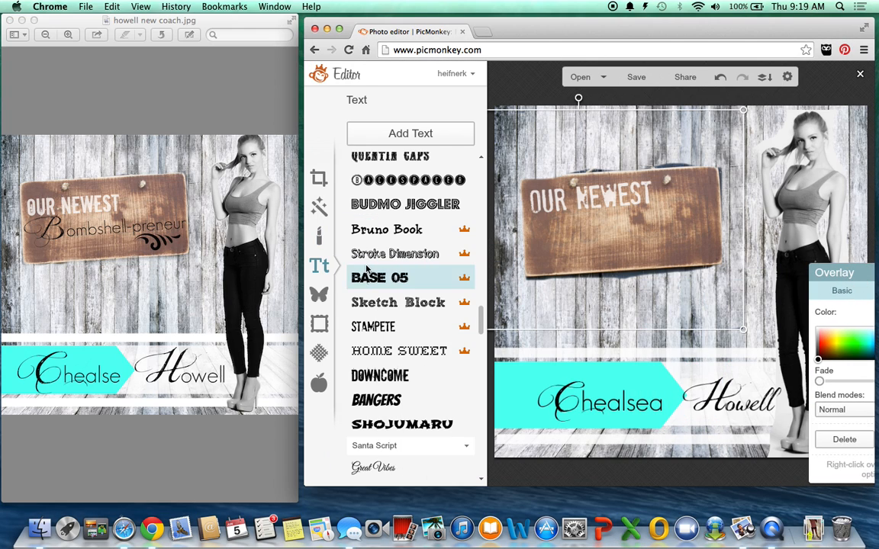
Browse the Overlays collection down toward the Flourishes.
{"action": "left_click", "coordinate": [317, 296]}
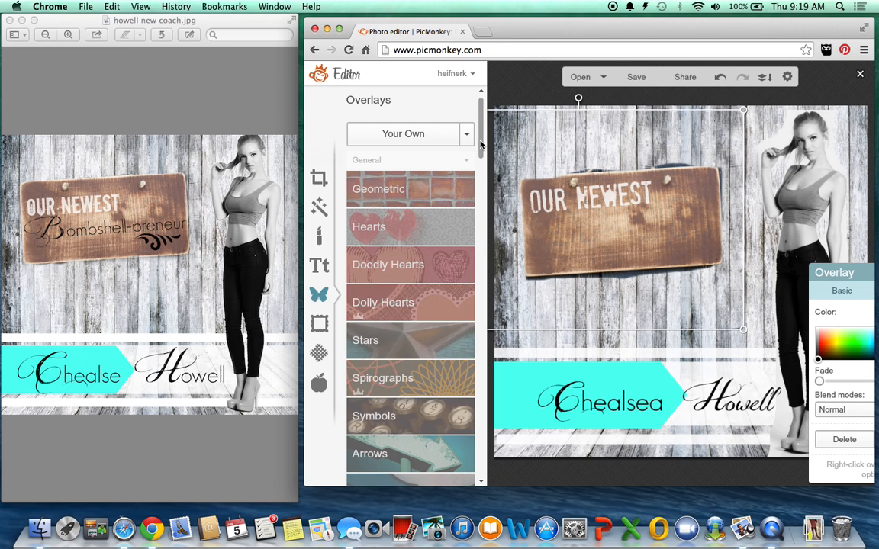
{"action": "scroll", "scroll_direction": "down", "scroll_amount": 3}
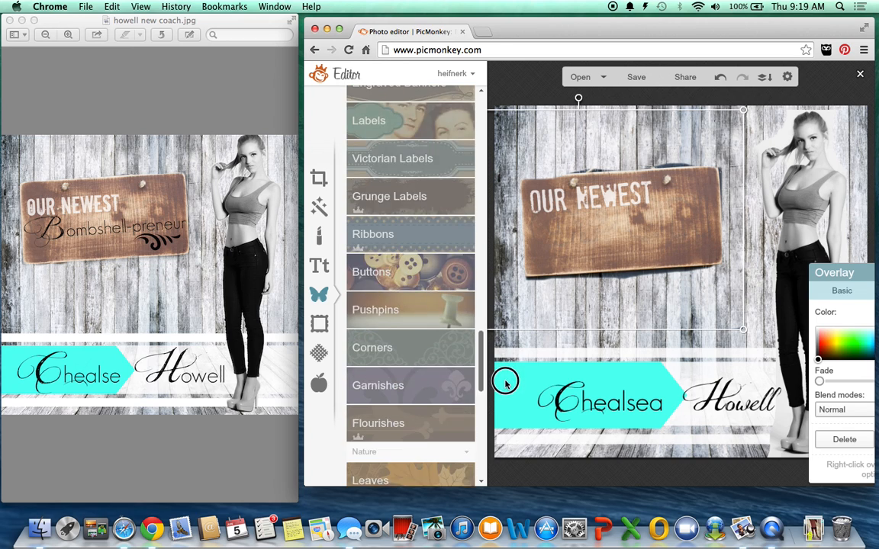
{"action": "scroll", "scroll_direction": "down", "scroll_amount": 3}
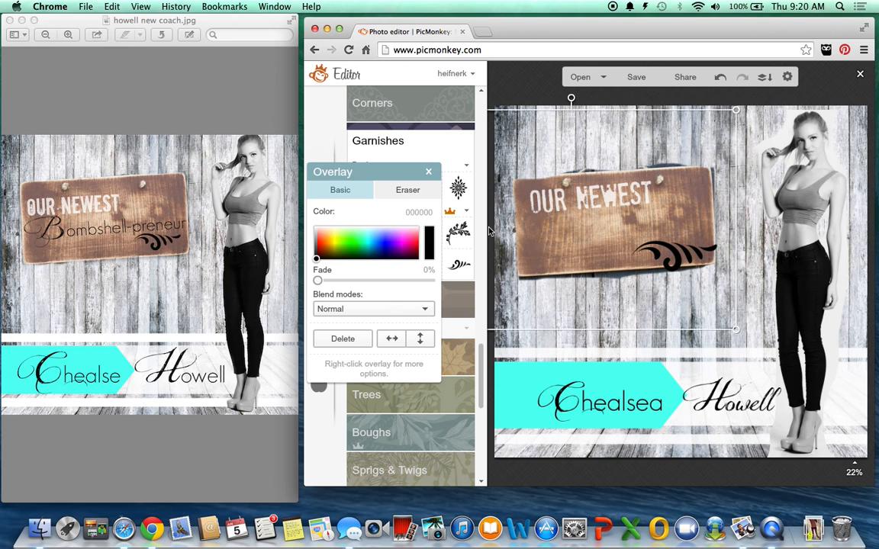
{"action": "mouse_move", "coordinate": [471, 176]}
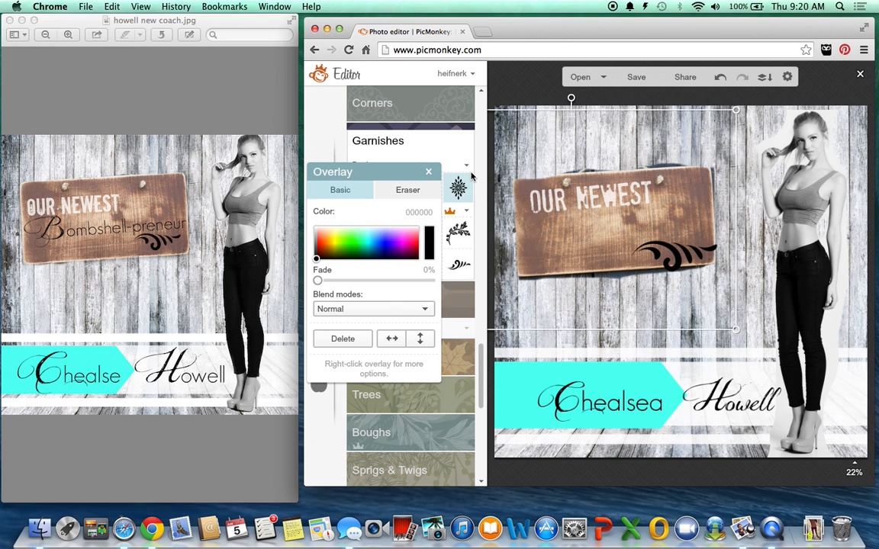